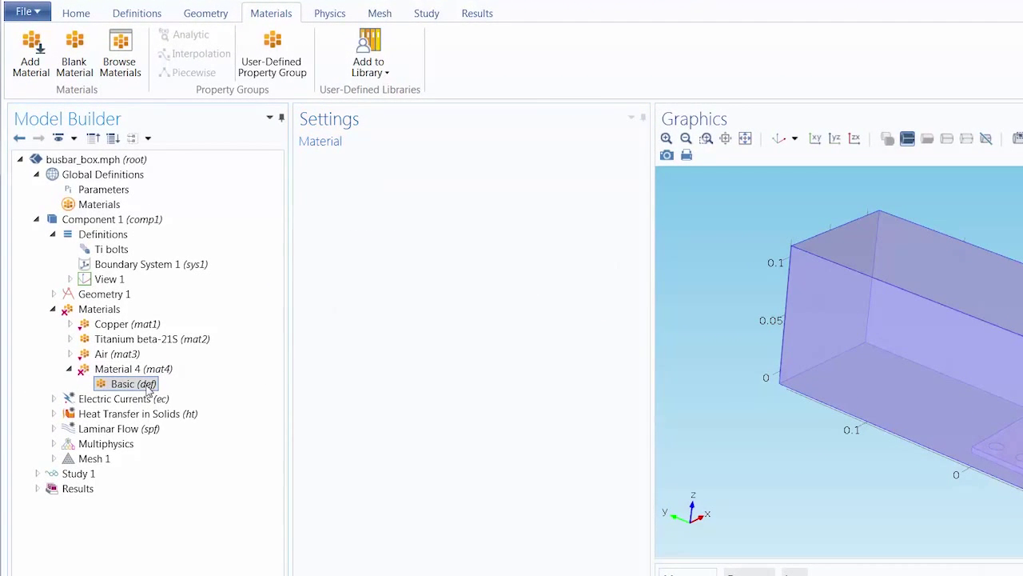
Show the busbar_box model with Copper, Titanium beta-21S and Air, on the Materials ribbon.
{"action": "right_click", "coordinate": [127, 384]}
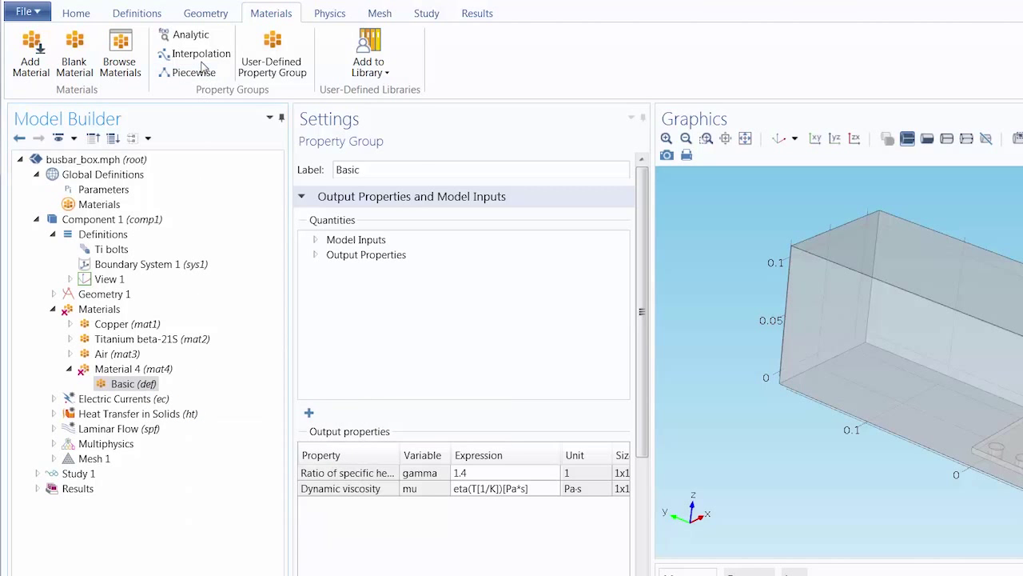
{"action": "left_click", "coordinate": [199, 54]}
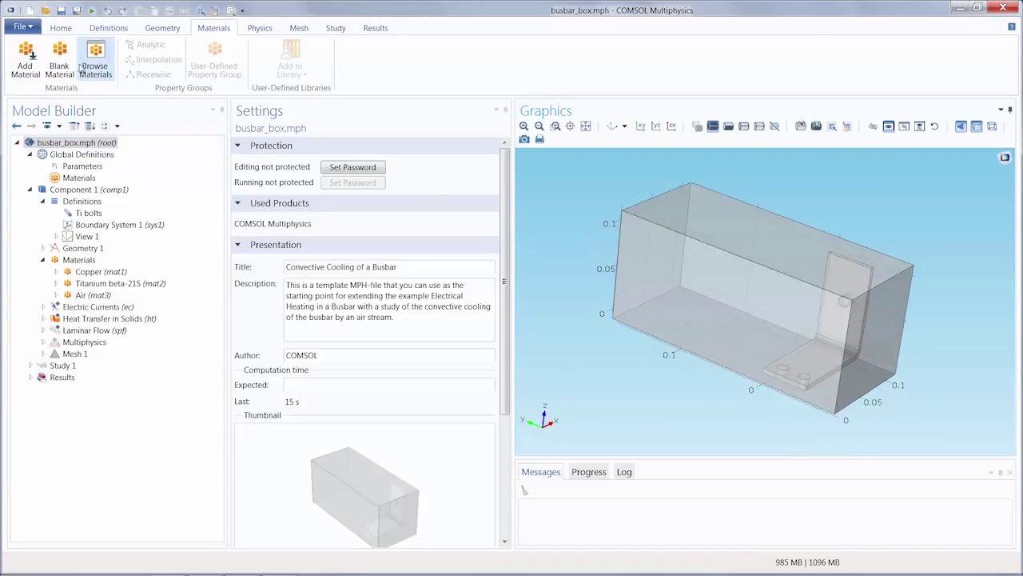
{"action": "mouse_move", "coordinate": [60, 60]}
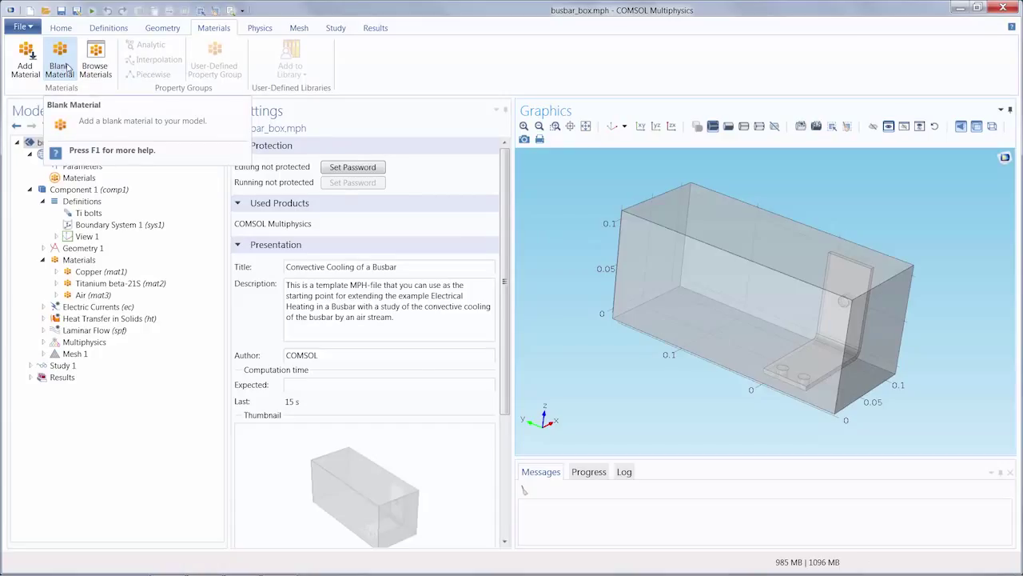
Add a blank Material 4 and set its ratio of specific heats gamma to 1.4.
{"action": "left_click", "coordinate": [60, 59]}
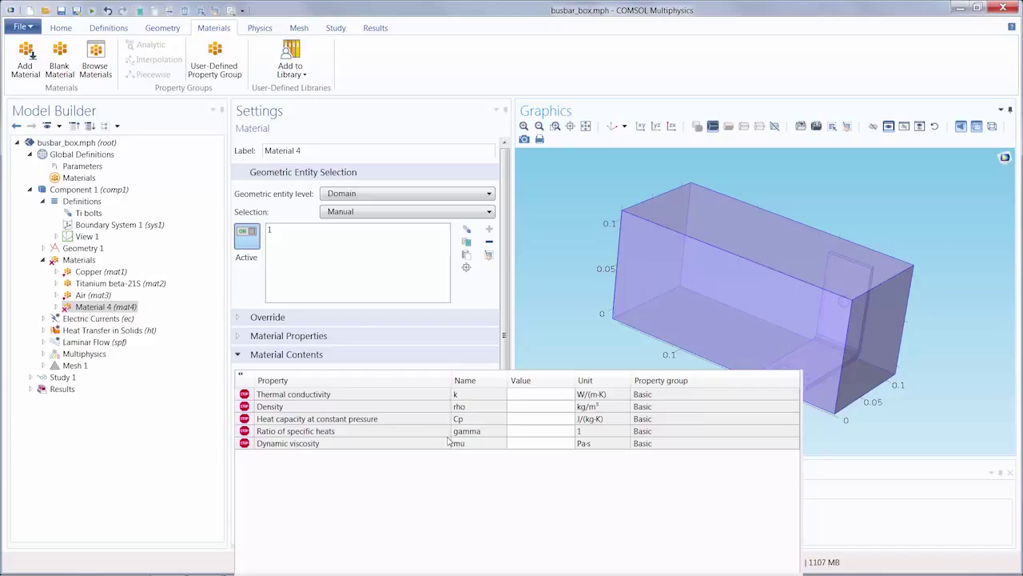
{"action": "left_click", "coordinate": [540, 431]}
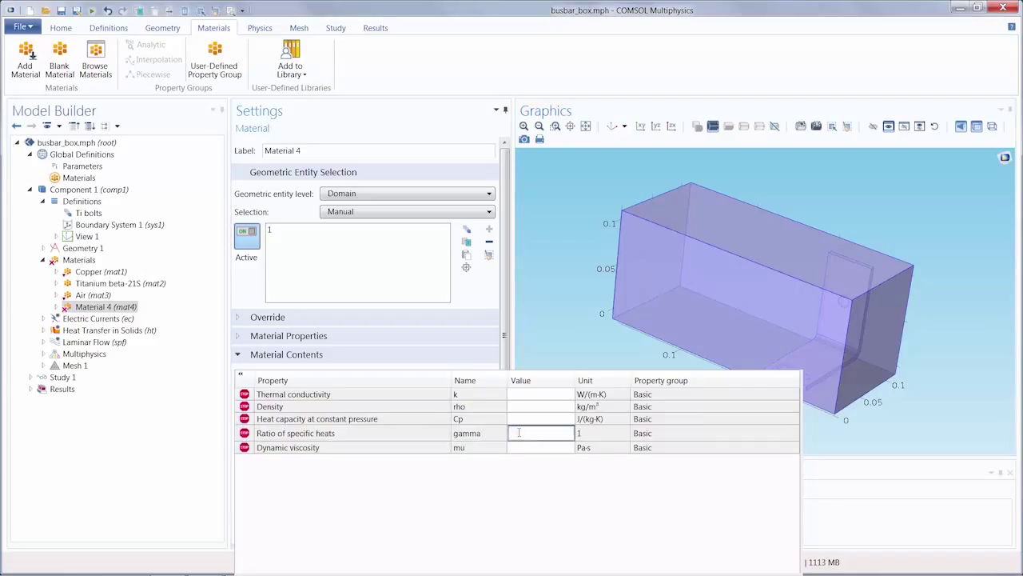
{"action": "type", "text": "1.4"}
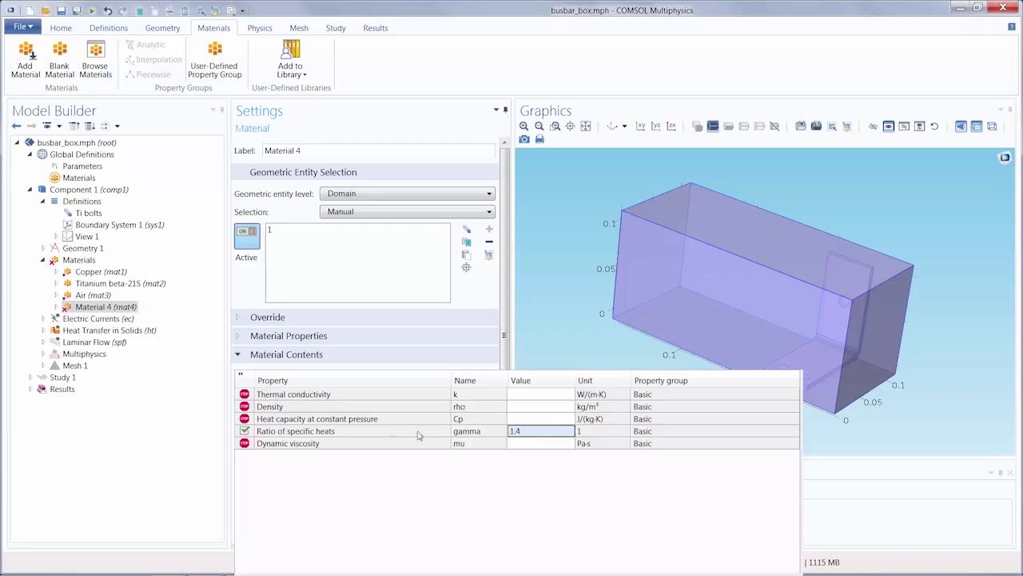
{"action": "left_click", "coordinate": [44, 294]}
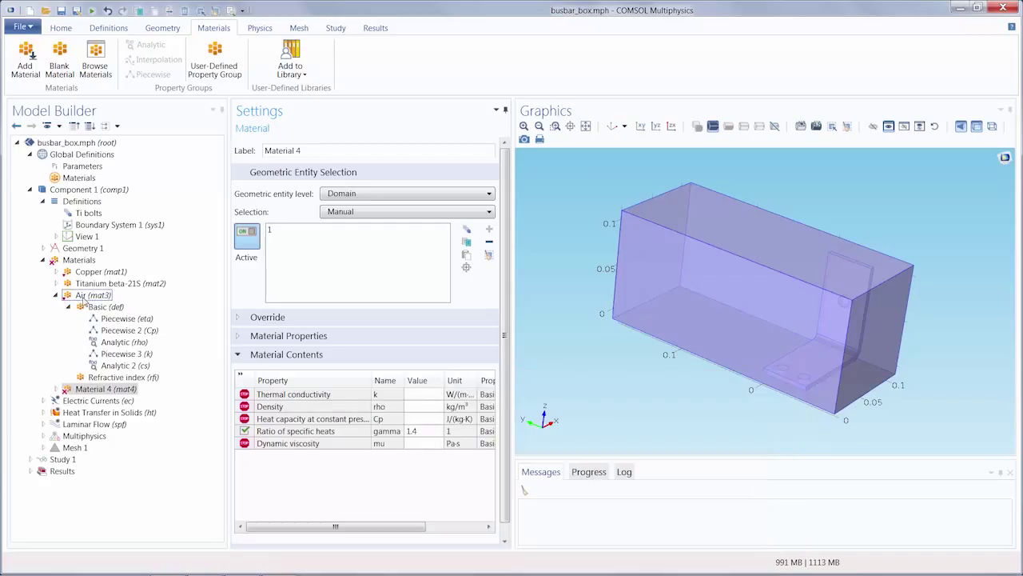
Copy Air's dynamic viscosity eta(T[1/K])[Pa*s] into Material 4's mu value.
{"action": "left_click", "coordinate": [90, 295]}
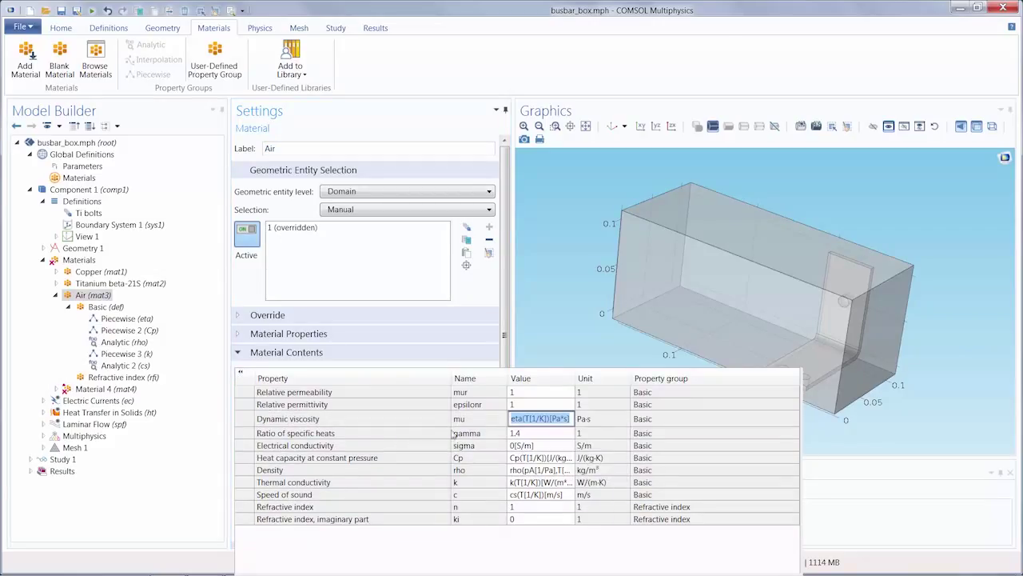
{"action": "left_click", "coordinate": [104, 389]}
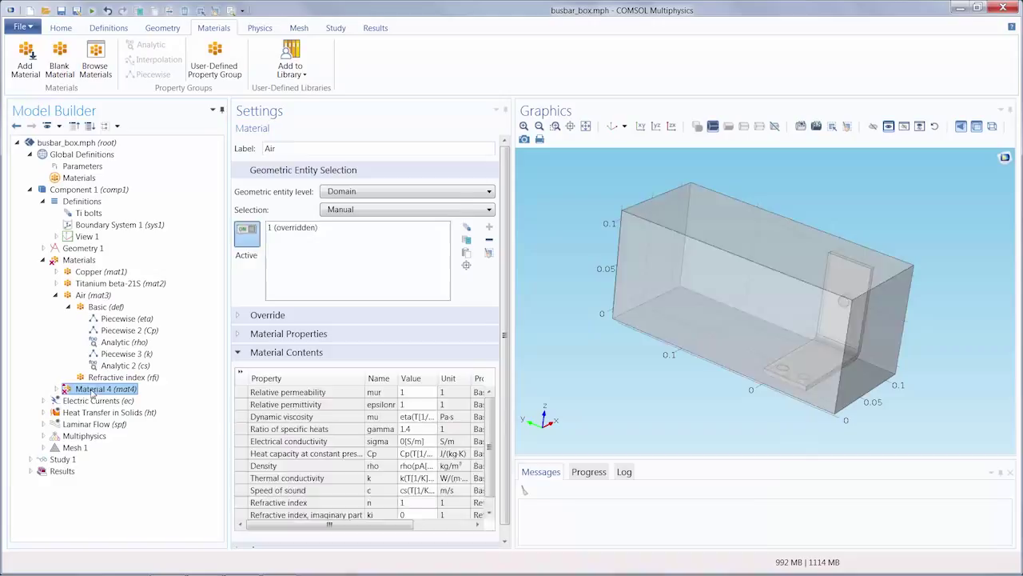
{"action": "left_click", "coordinate": [104, 307]}
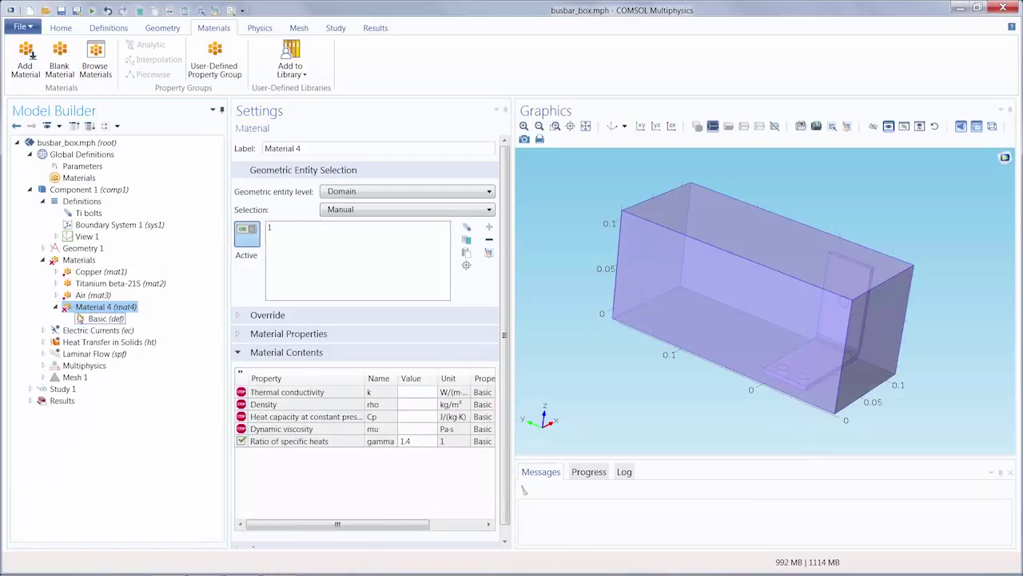
{"action": "left_click", "coordinate": [415, 430]}
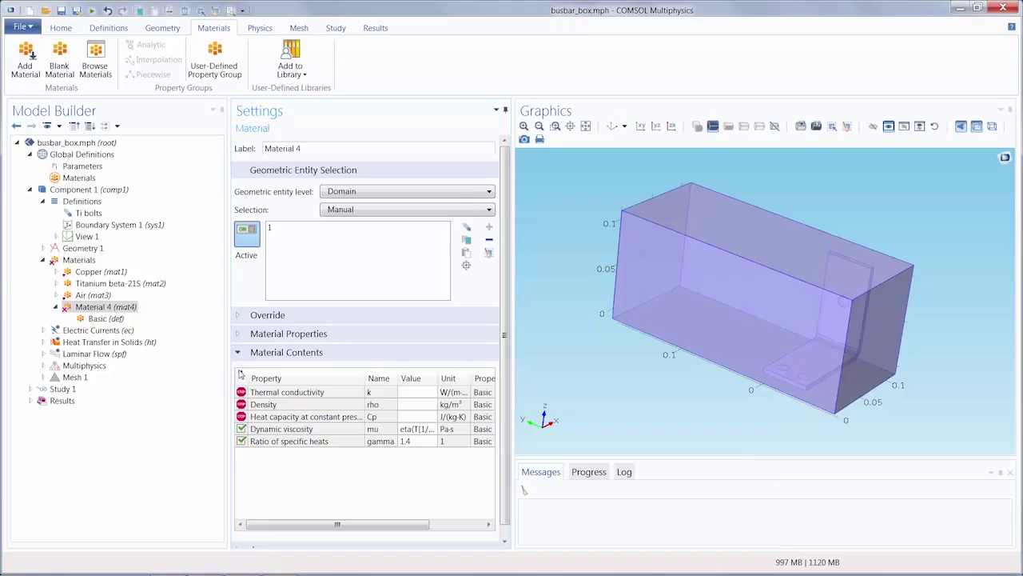
Add an Interpolation function named k under Material 4's Basic property group.
{"action": "right_click", "coordinate": [100, 318]}
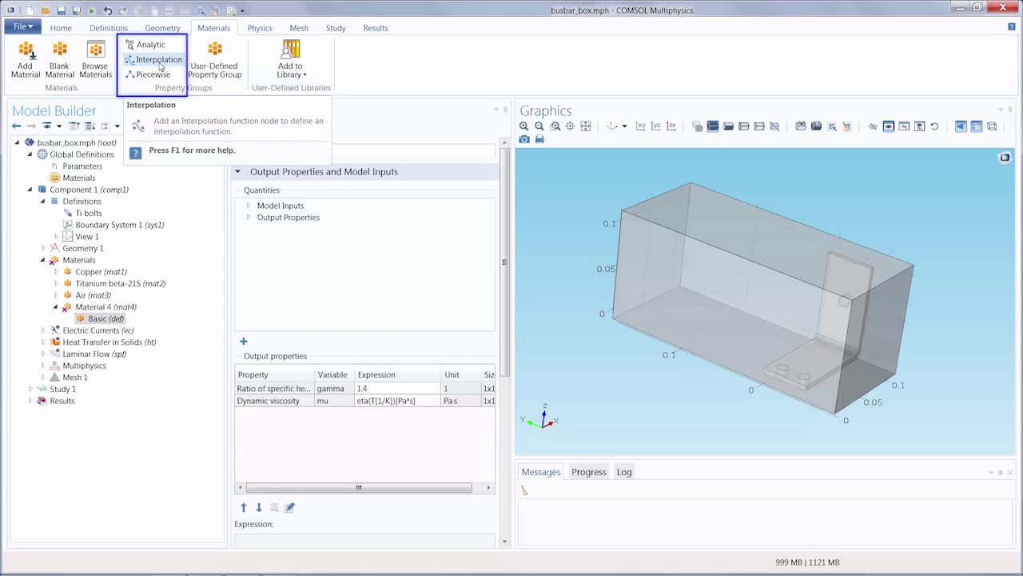
{"action": "left_click", "coordinate": [153, 60]}
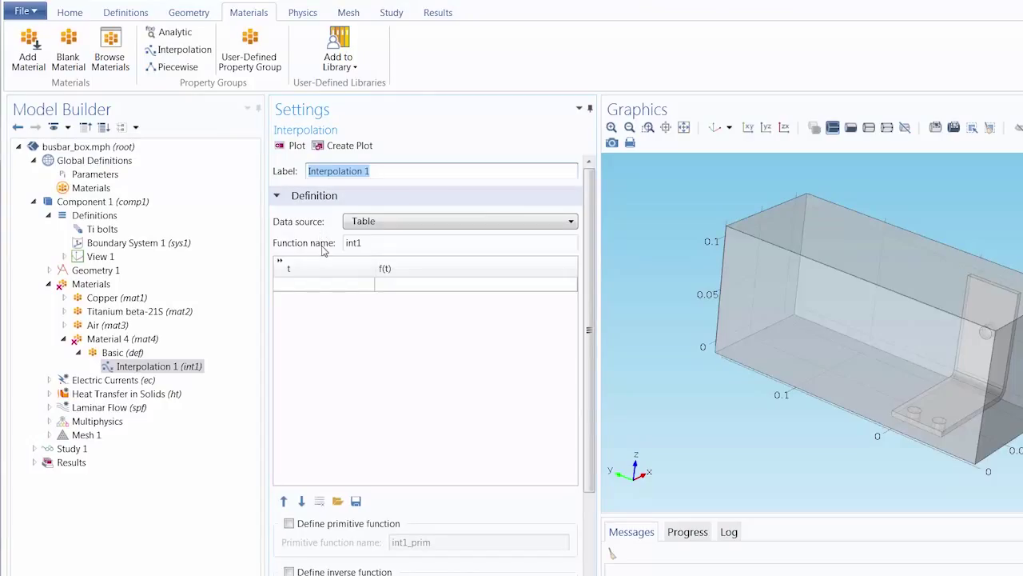
{"action": "left_click", "coordinate": [123, 338]}
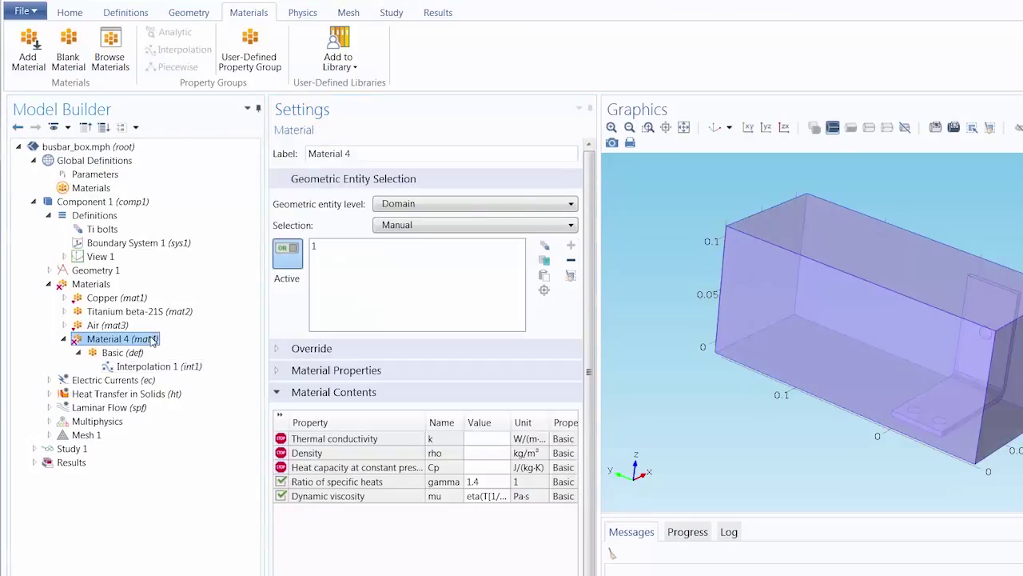
{"action": "left_click", "coordinate": [444, 438]}
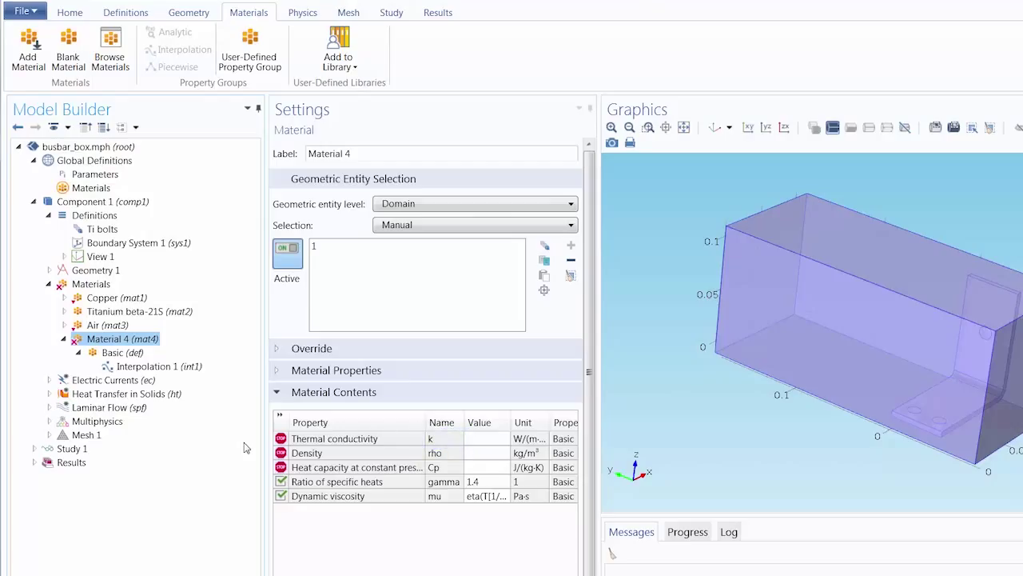
{"action": "left_click", "coordinate": [163, 366]}
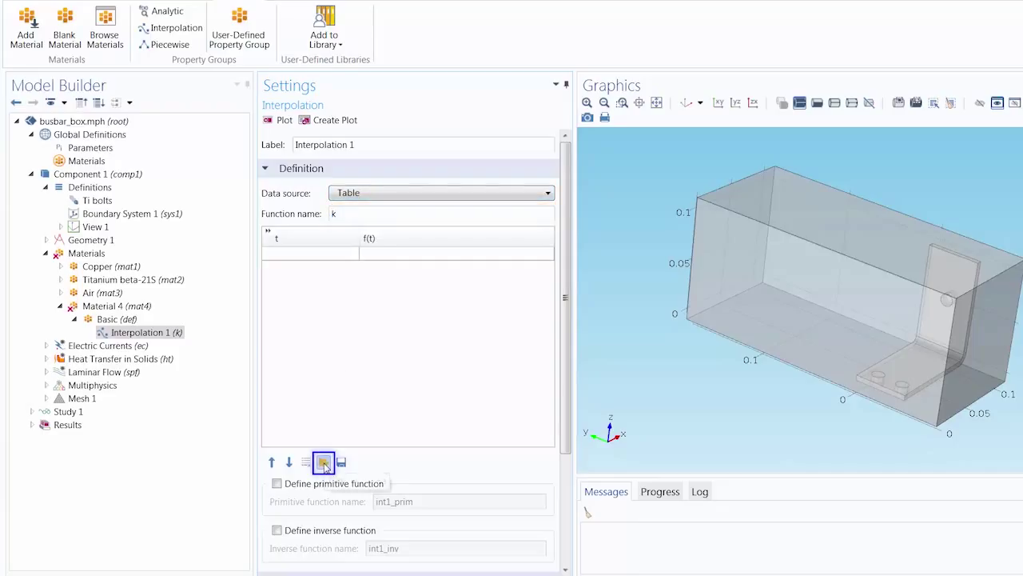
{"action": "mouse_move", "coordinate": [323, 462]}
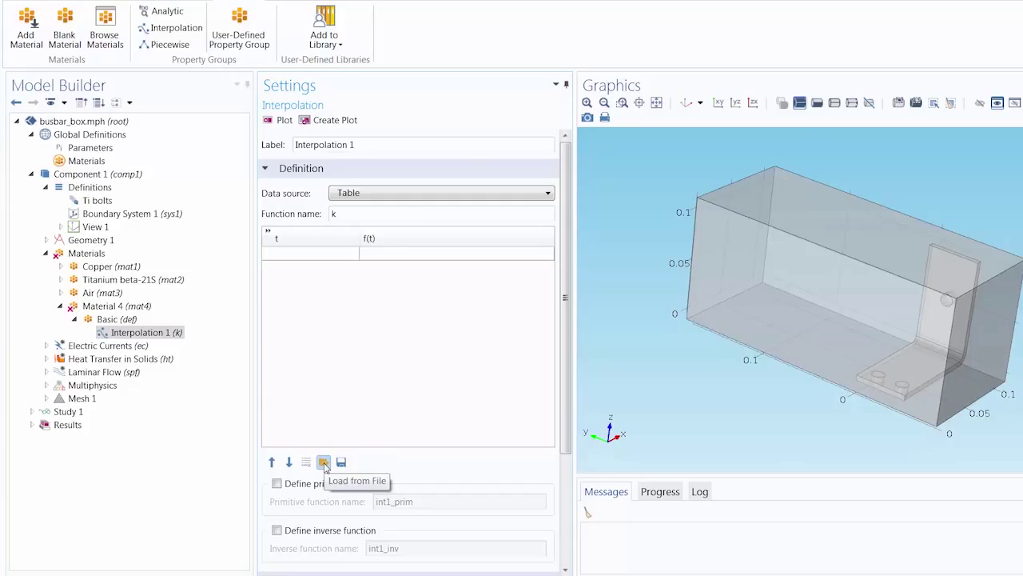
Load the k temperature–conductivity data table from a file and review its rows.
{"action": "left_click", "coordinate": [323, 461]}
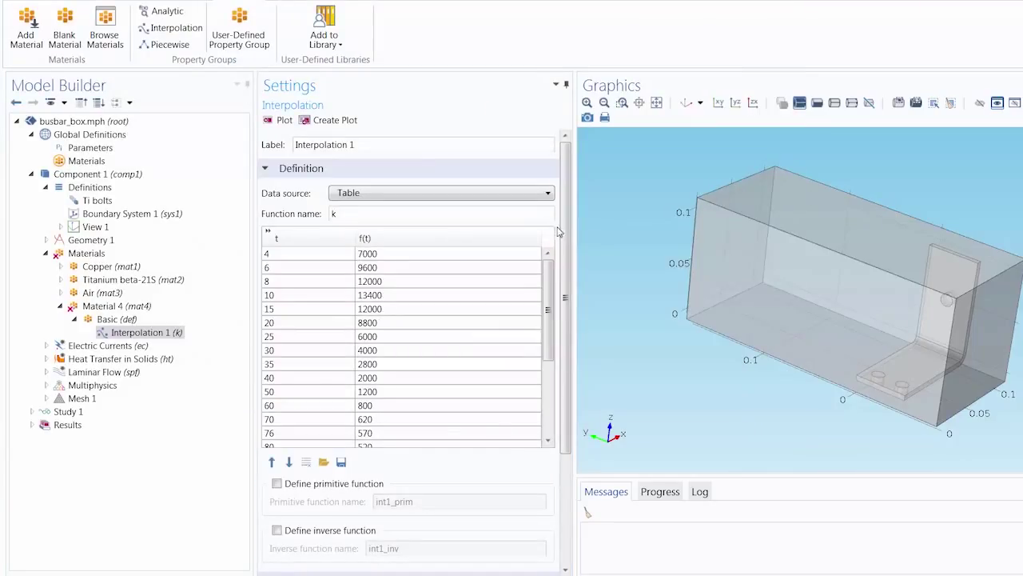
{"action": "scroll", "scroll_direction": "down", "scroll_amount": 3}
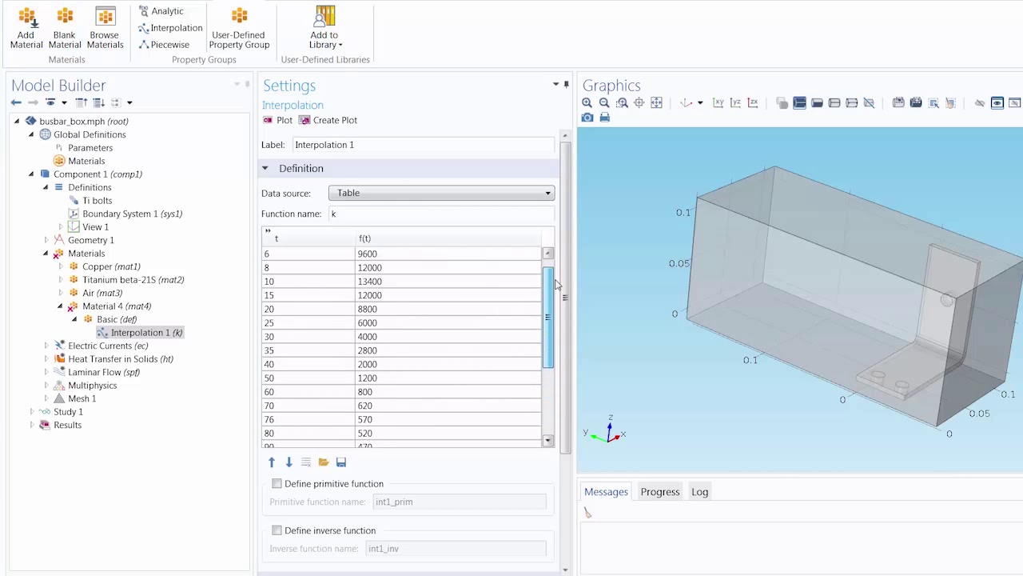
{"action": "scroll", "scroll_direction": "up", "scroll_amount": 3}
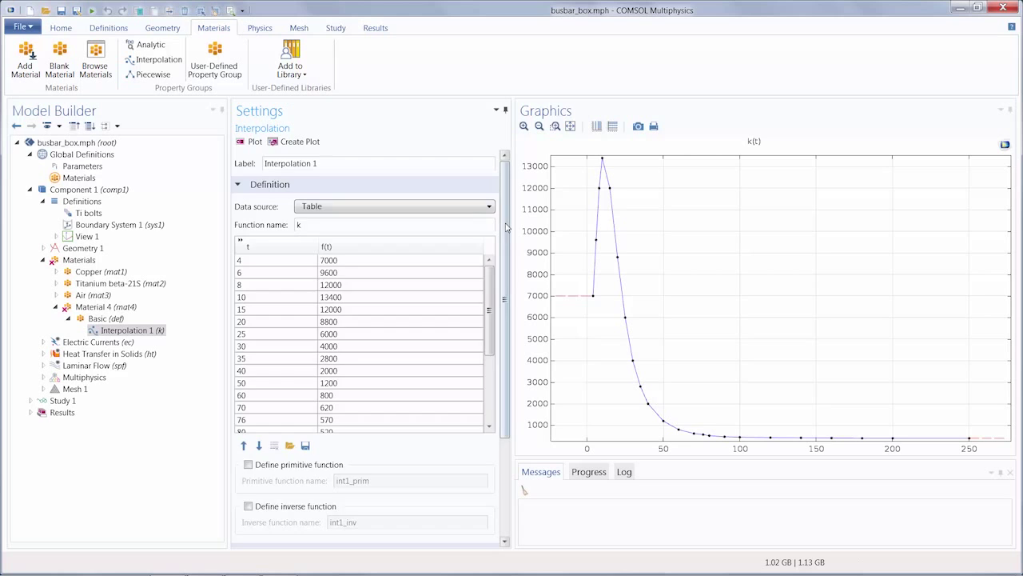
{"action": "scroll", "scroll_direction": "down", "scroll_amount": 3}
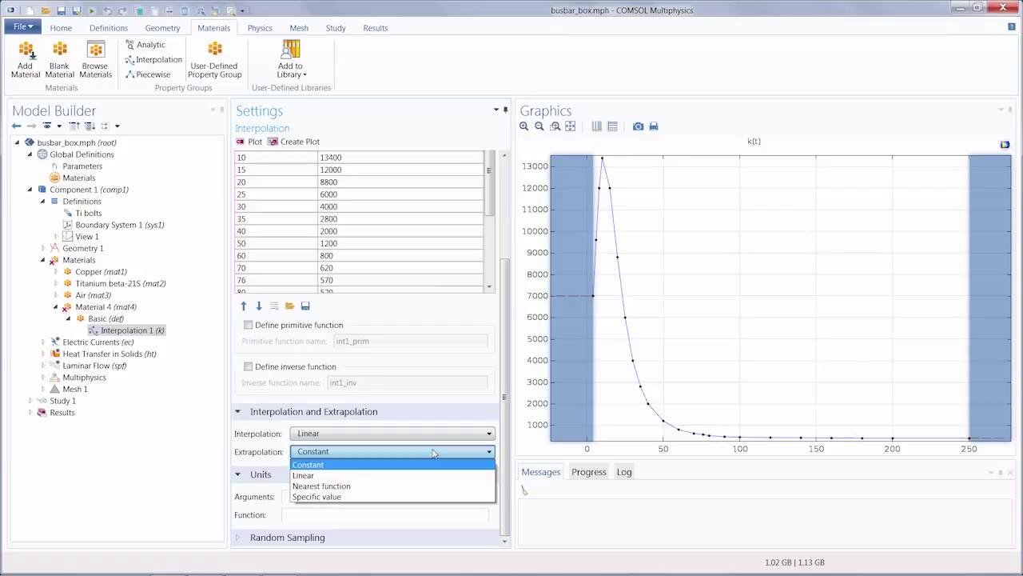
Set k to piecewise cubic interpolation with linear extrapolation and replot it.
{"action": "left_click", "coordinate": [392, 432]}
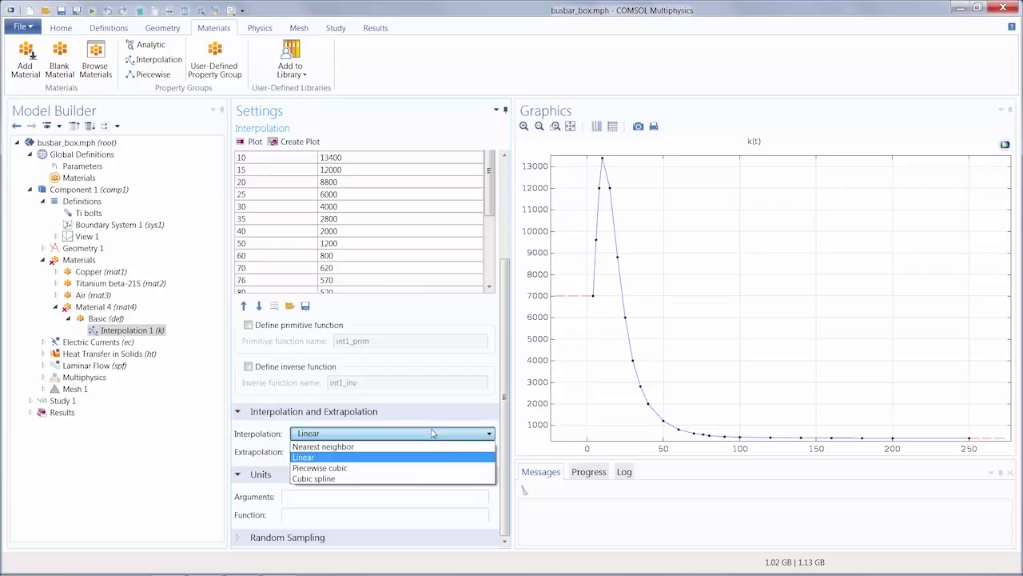
{"action": "left_click", "coordinate": [320, 468]}
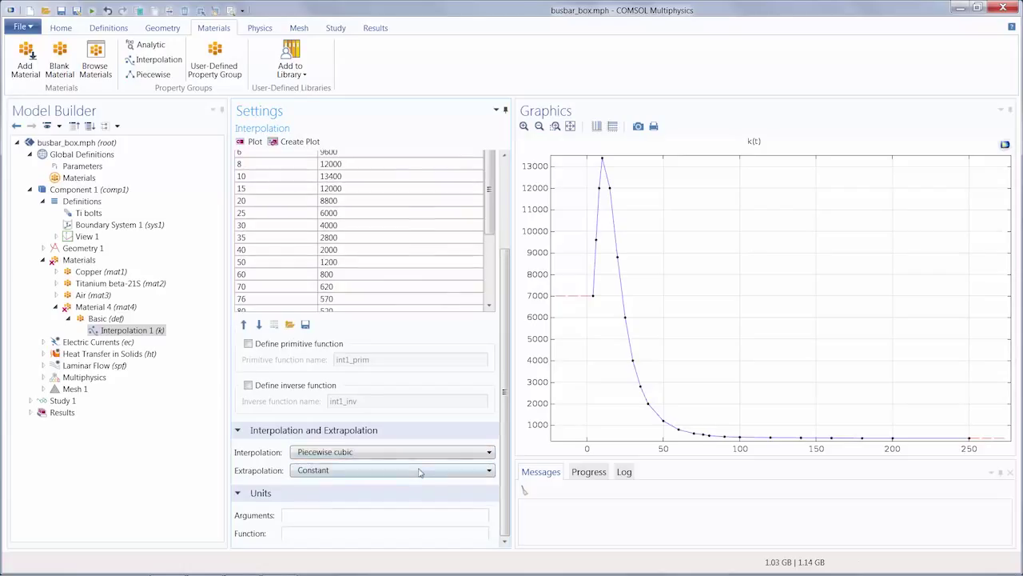
{"action": "left_click", "coordinate": [392, 469]}
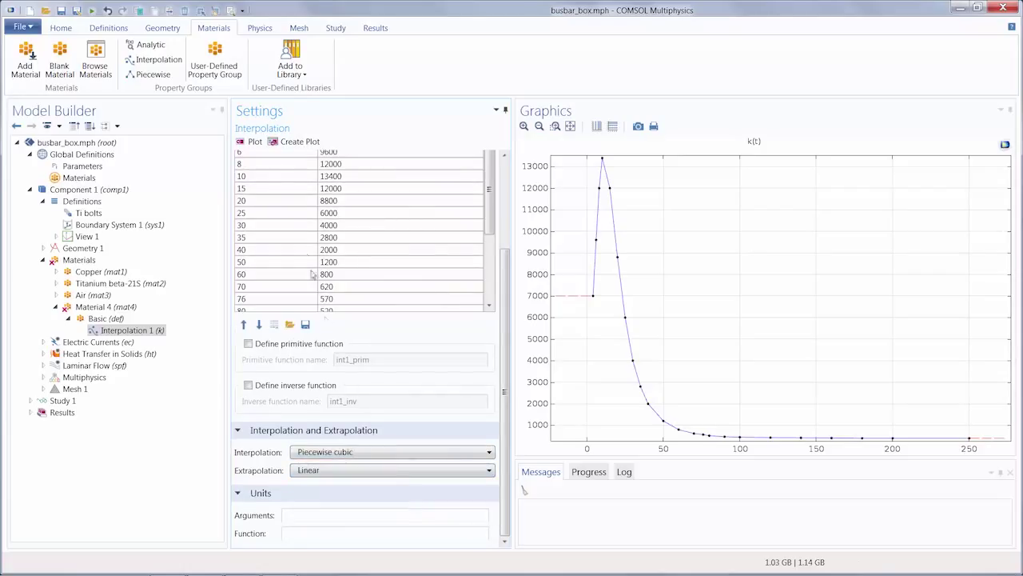
{"action": "left_click", "coordinate": [254, 142]}
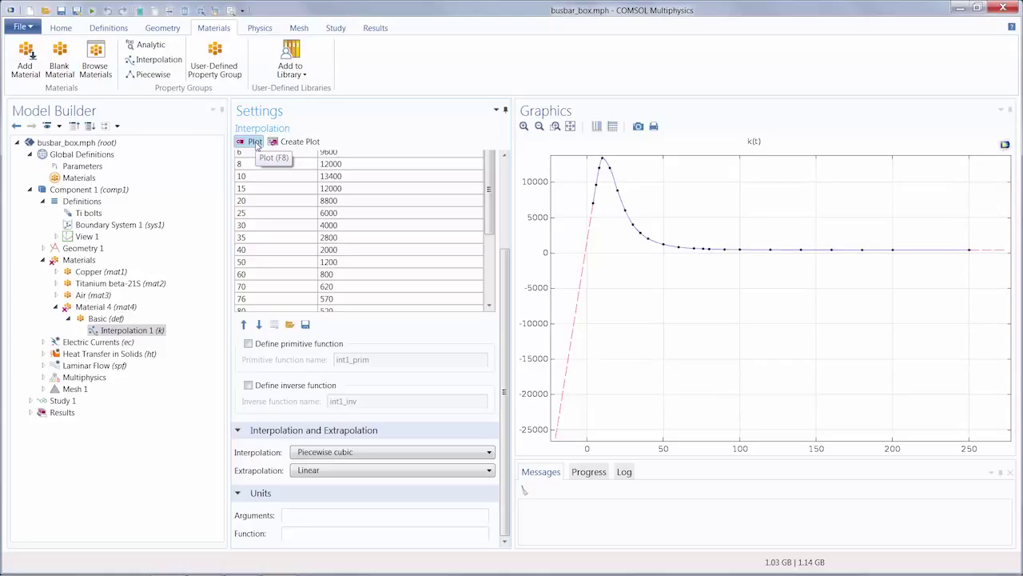
{"action": "mouse_move", "coordinate": [302, 353]}
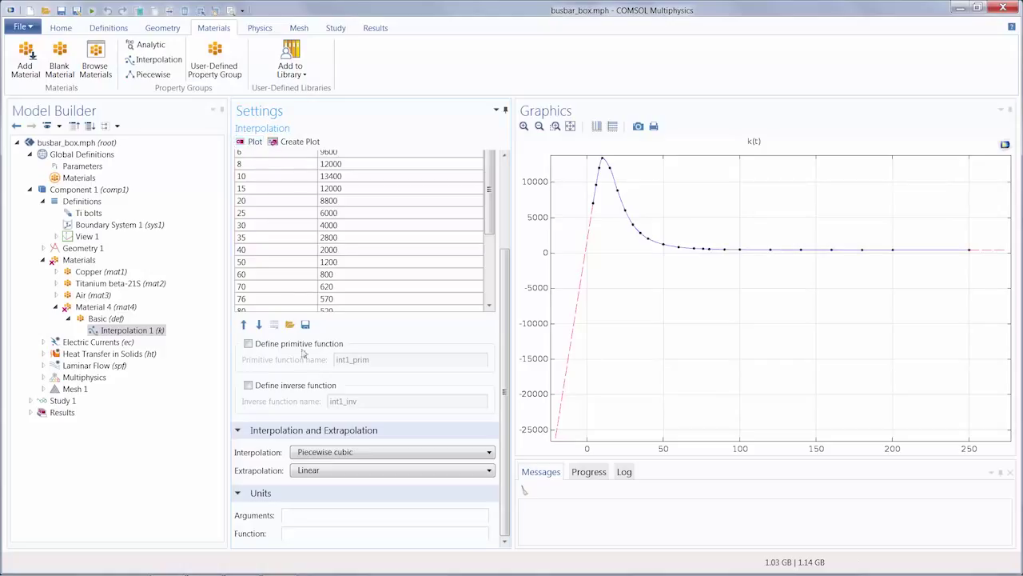
Give k argument units K and function units W/(m*K), then replot with labeled axes.
{"action": "left_click", "coordinate": [384, 515]}
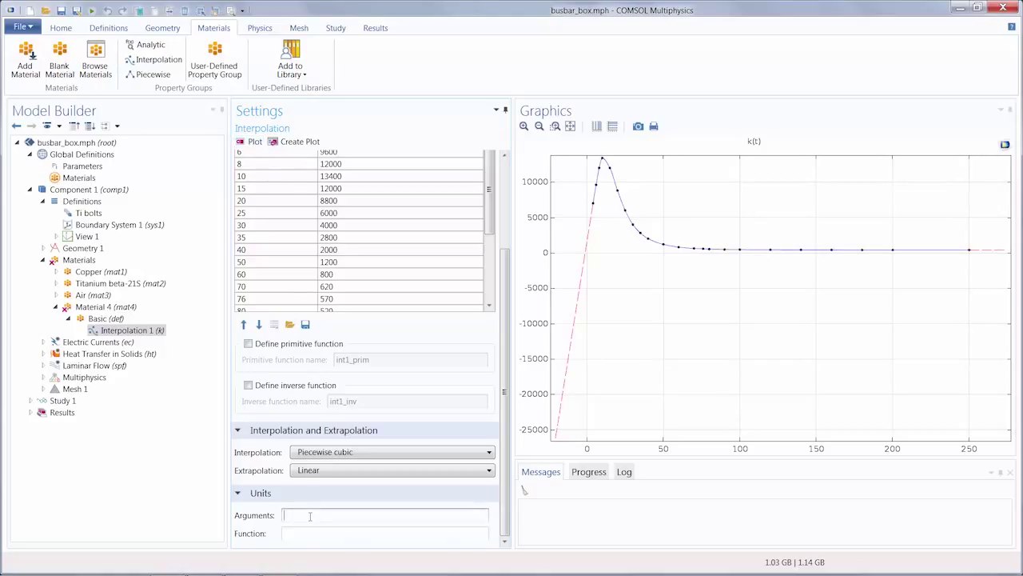
{"action": "type", "text": "K"}
{"action": "left_click", "coordinate": [384, 533]}
{"action": "type", "text": "W/(m*K)"}
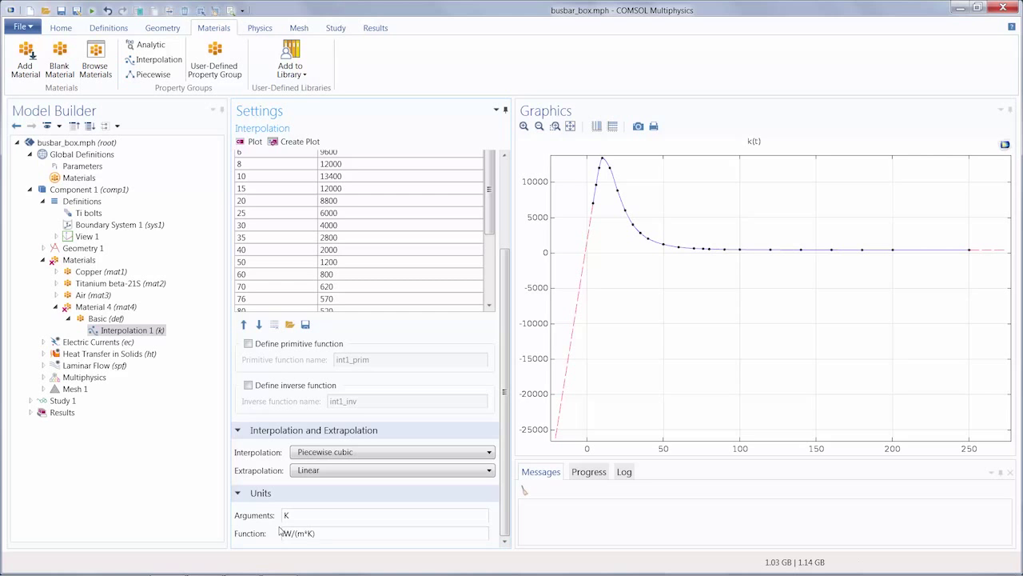
{"action": "left_click", "coordinate": [253, 141]}
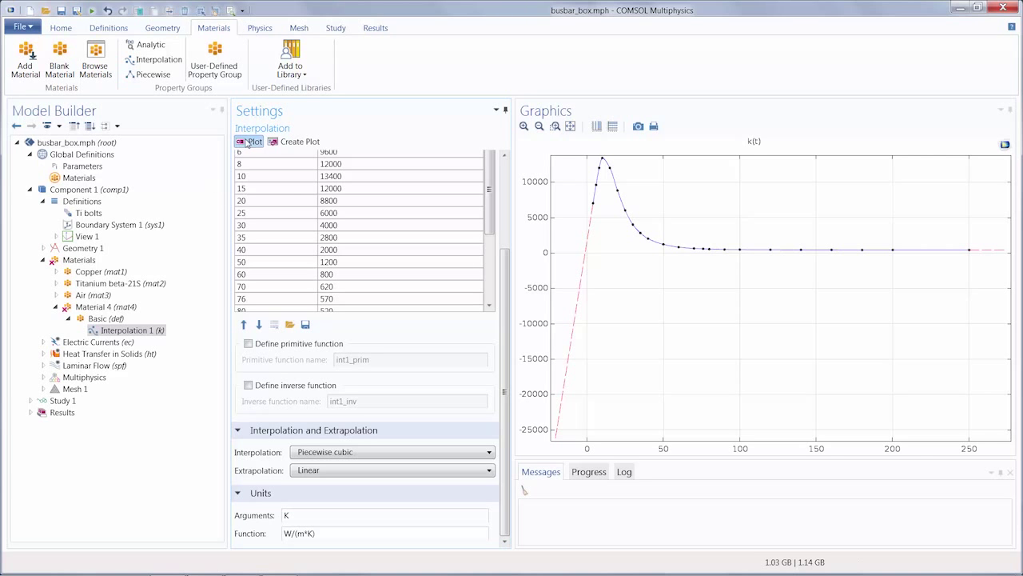
{"action": "left_click", "coordinate": [249, 141]}
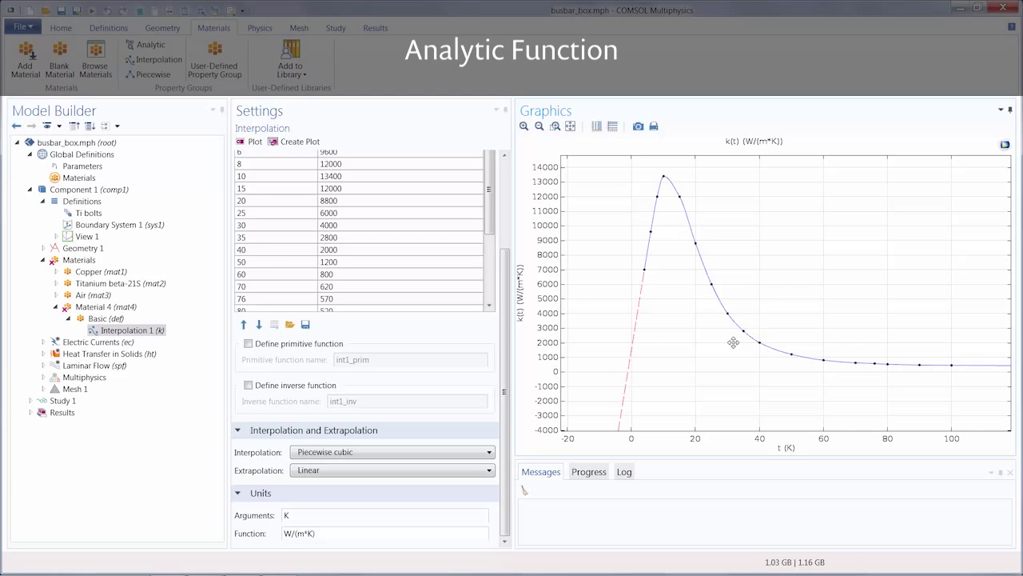
Add an Analytic function labelled Example Density with function name rho to Material 4.
{"action": "left_click", "coordinate": [150, 43]}
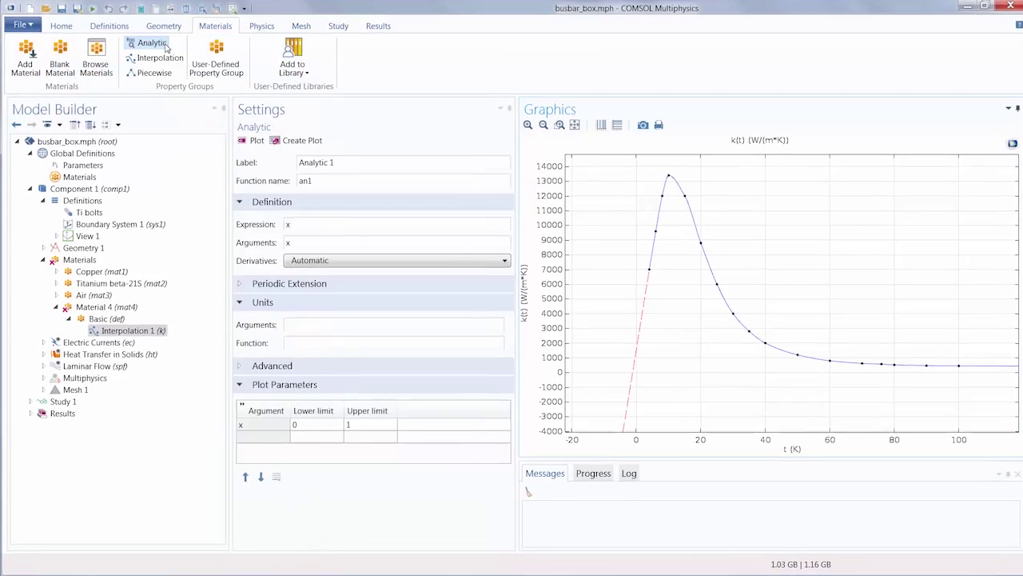
{"action": "left_click", "coordinate": [150, 42]}
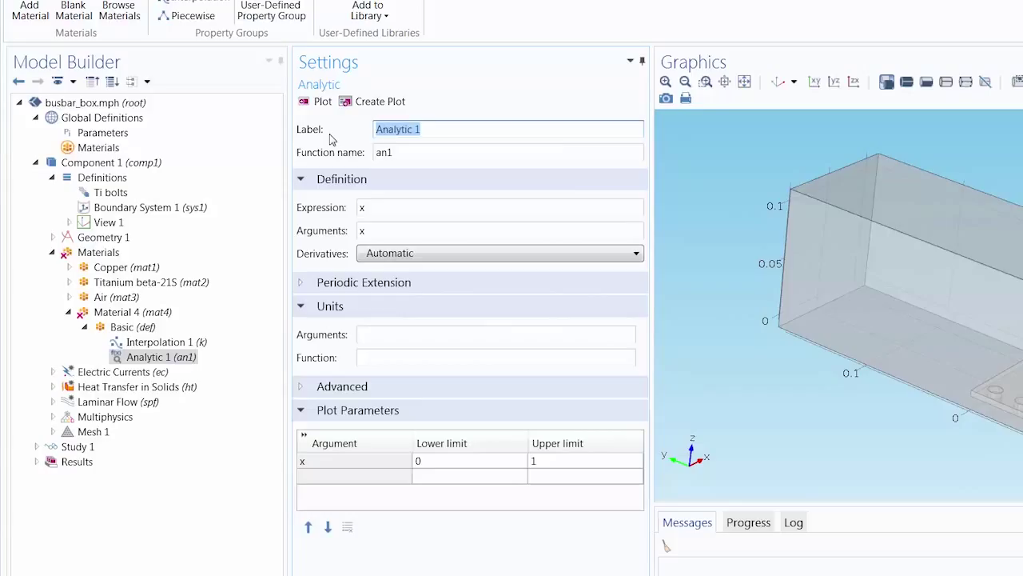
{"action": "type", "text": "Example"}
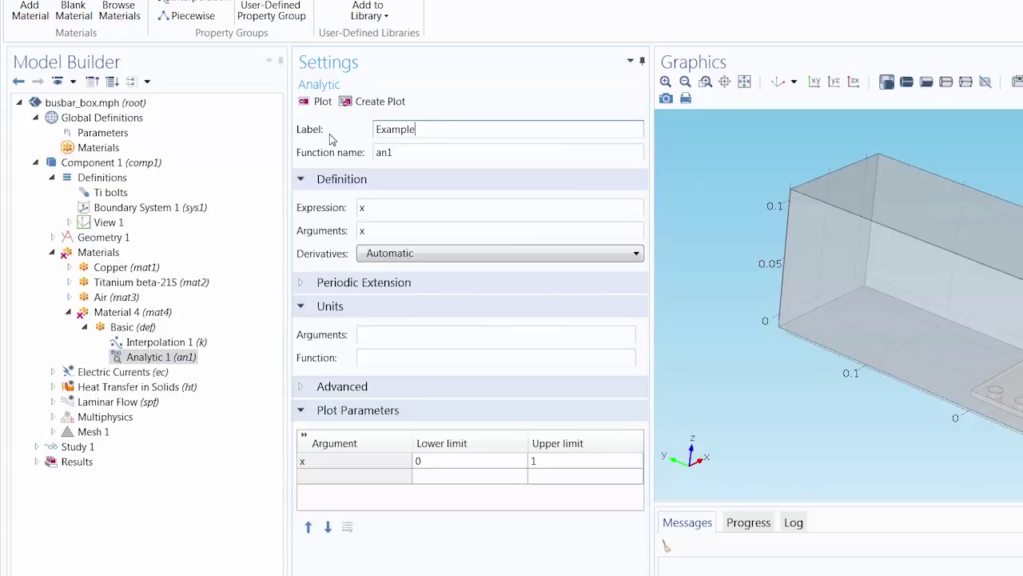
{"action": "type", "text": "Density"}
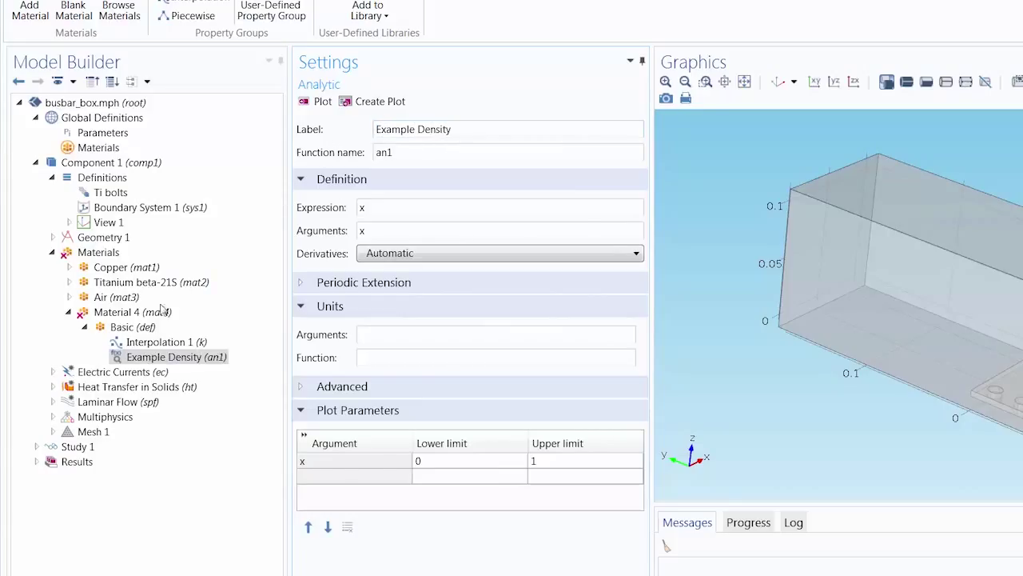
{"action": "left_click", "coordinate": [121, 312]}
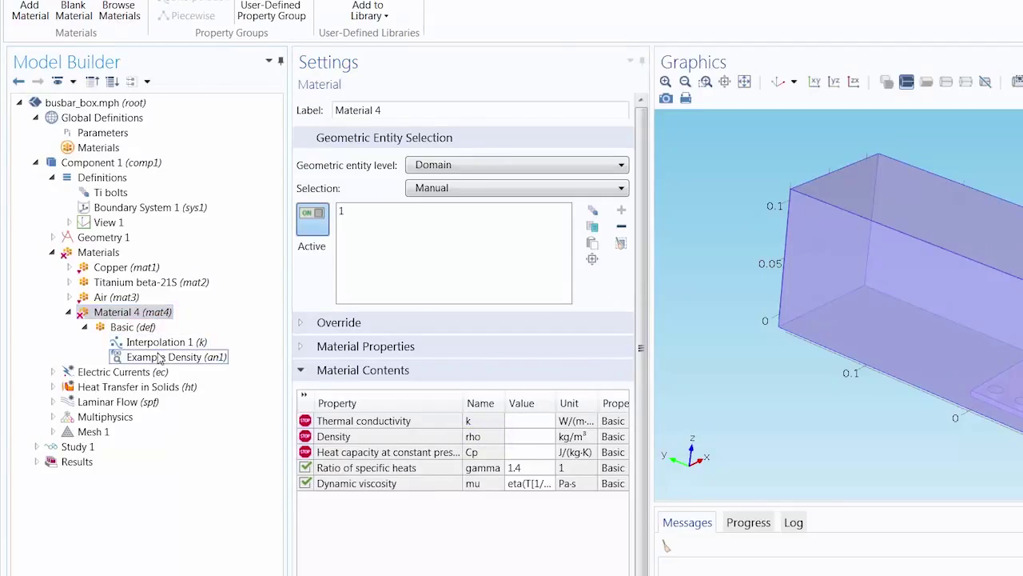
{"action": "left_click", "coordinate": [175, 357]}
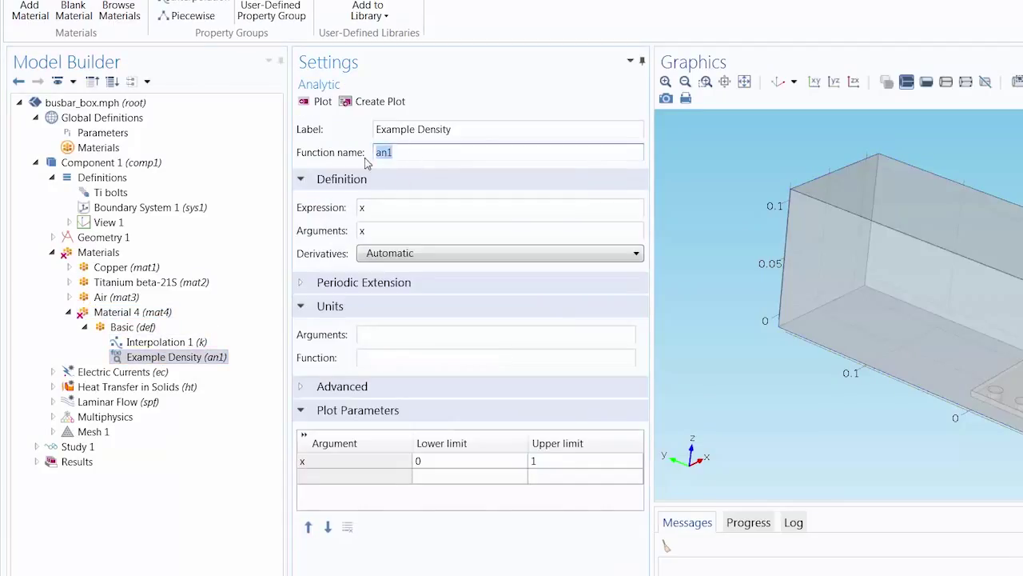
{"action": "type", "text": "rho"}
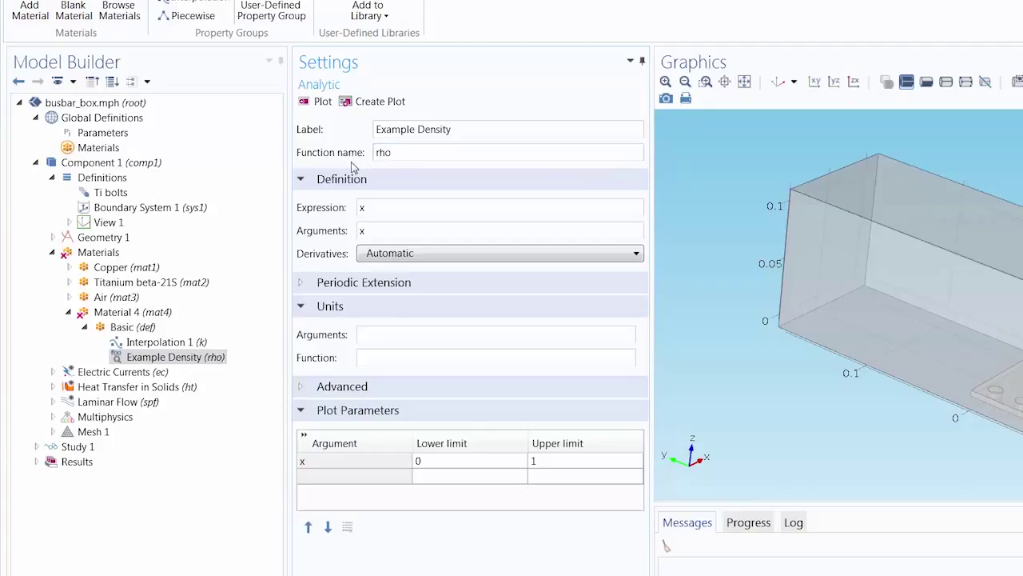
Define rho = p*0.02897/8.314/T of arguments p, T with units Pa, K and kg/m^3.
{"action": "left_click", "coordinate": [499, 207]}
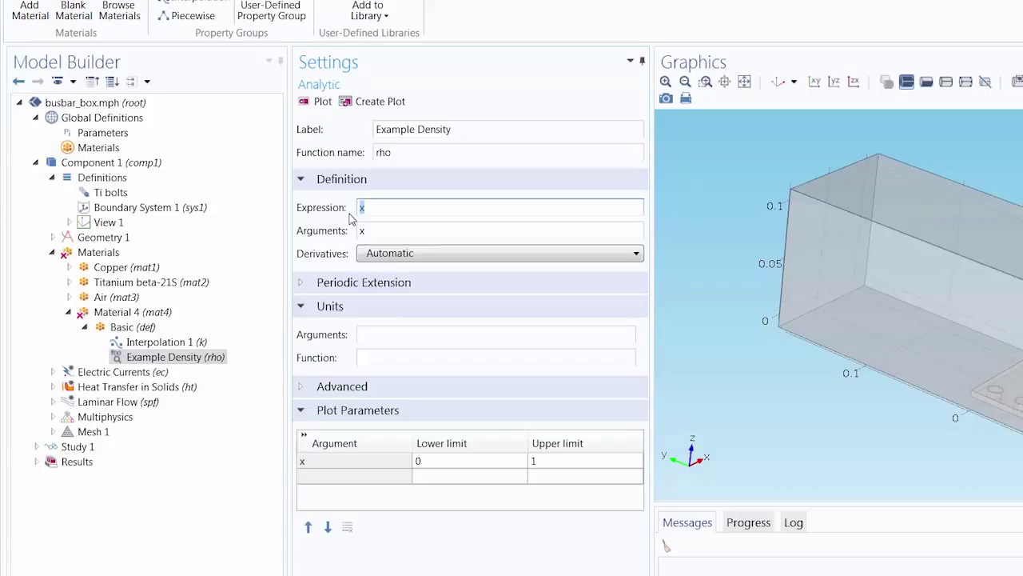
{"action": "type", "text": "p*"}
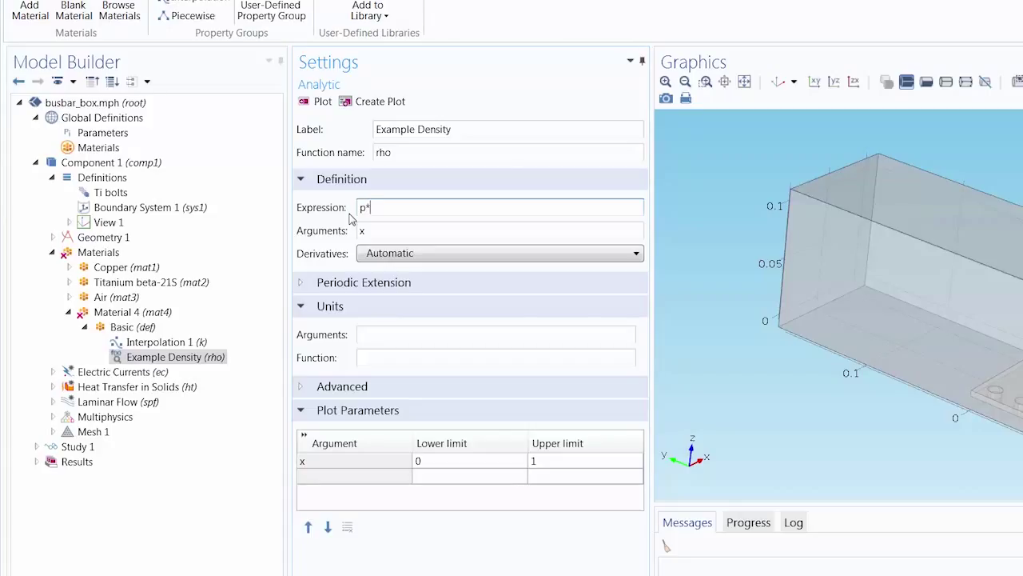
{"action": "type", "text": "0.02897/8.314"}
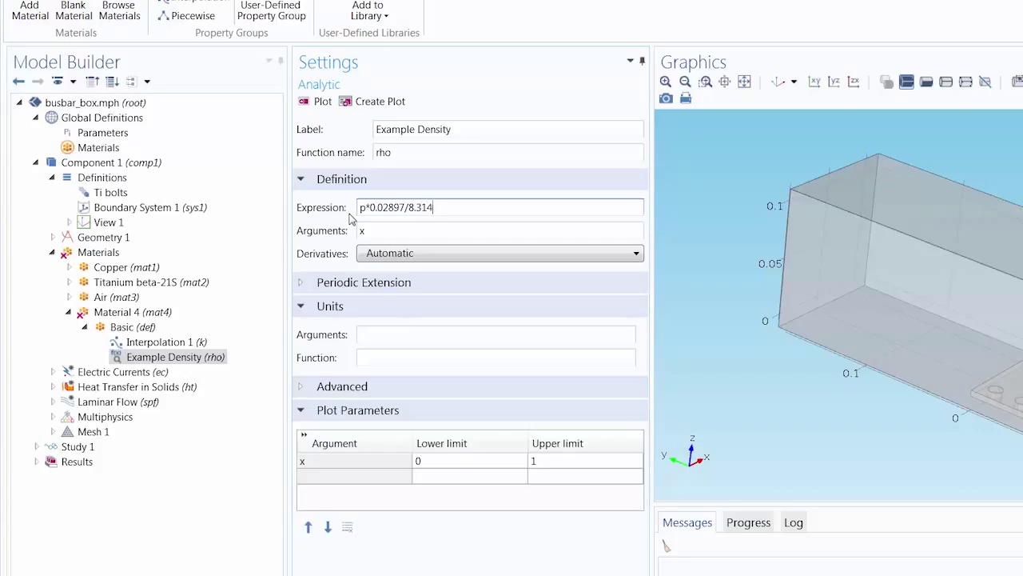
{"action": "type", "text": "/T"}
{"action": "left_click", "coordinate": [501, 230]}
{"action": "type", "text": "p"}
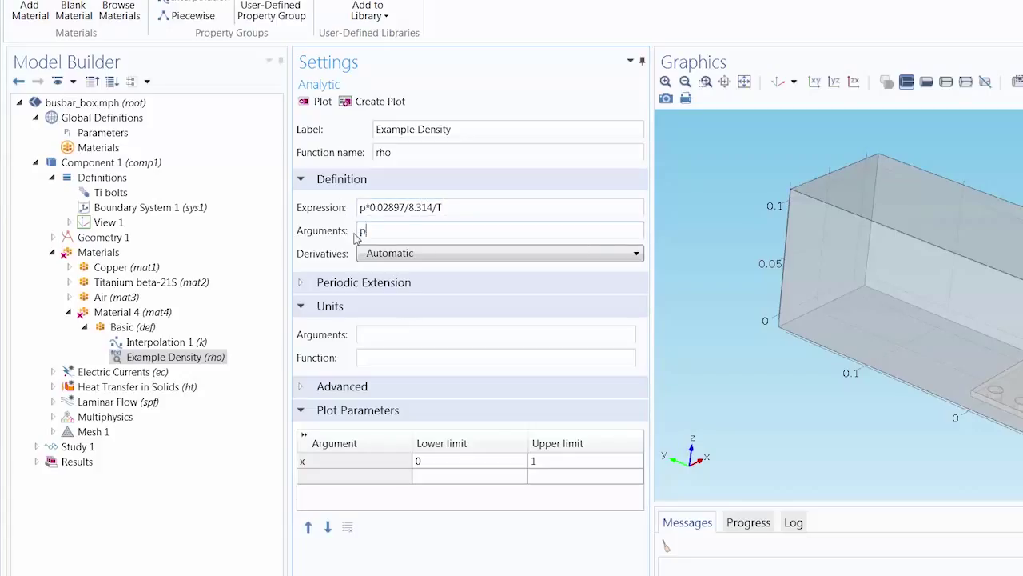
{"action": "type", "text": ", T"}
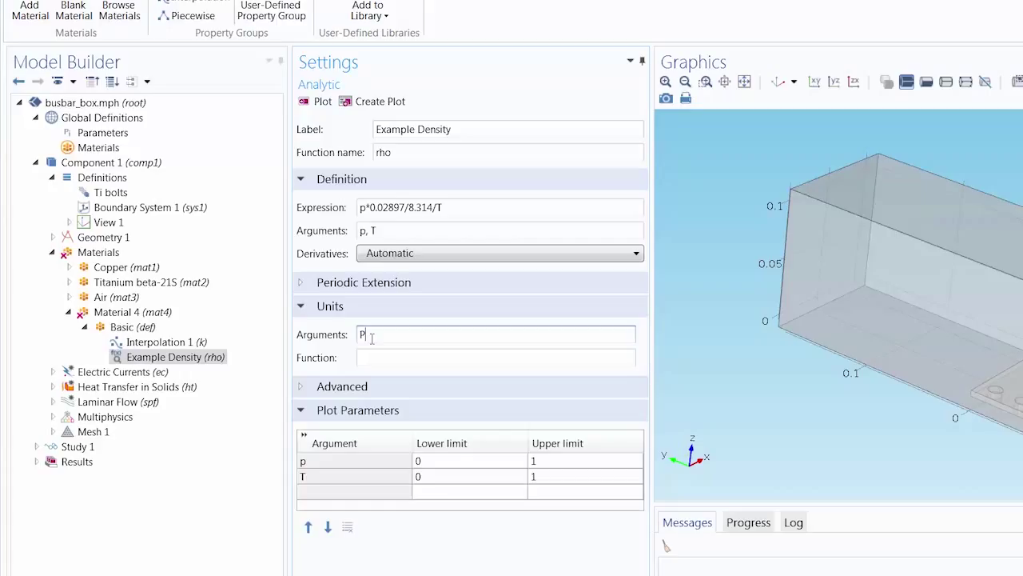
{"action": "type", "text": "Pa, K"}
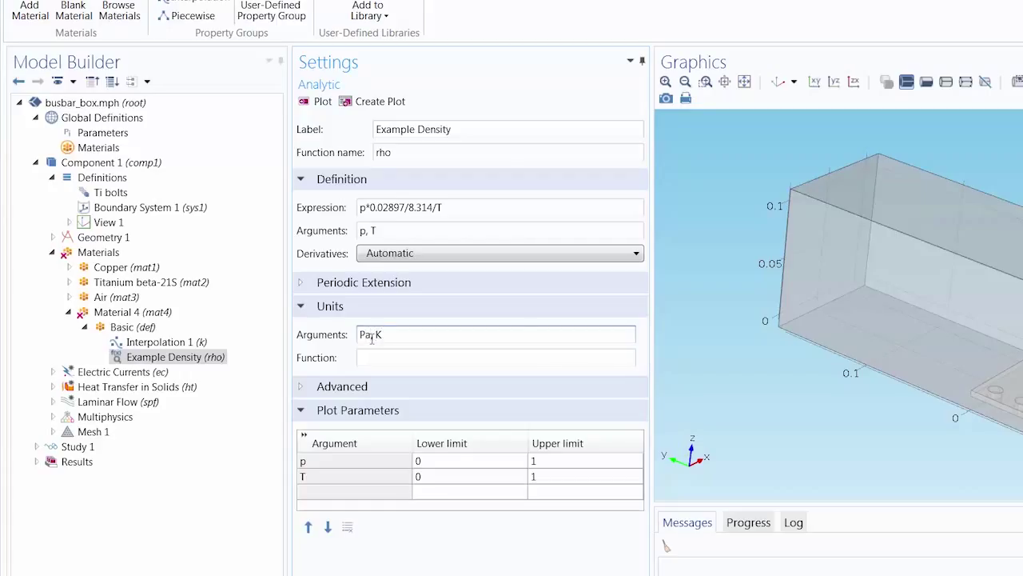
{"action": "type", "text": "kg/m^3"}
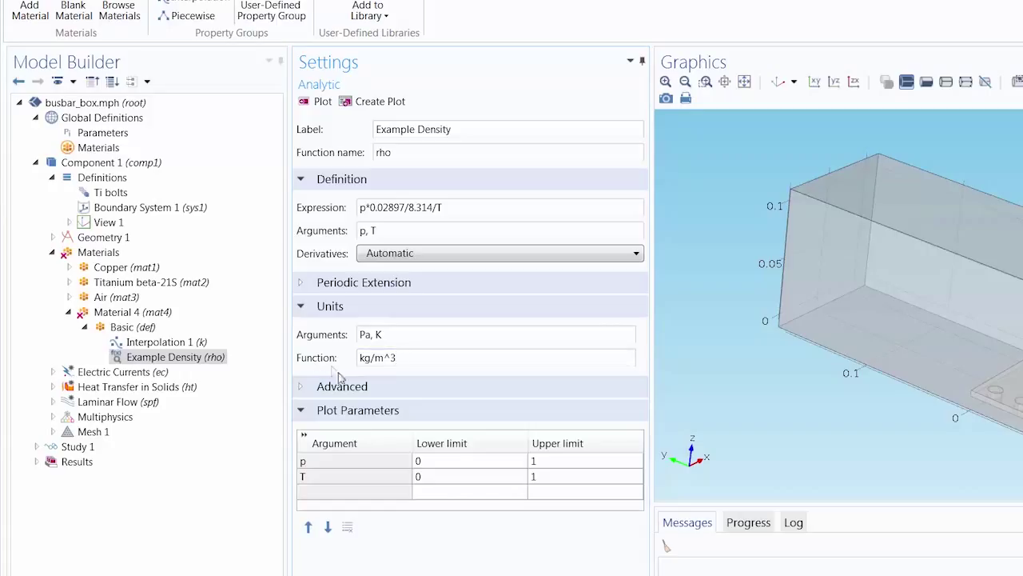
Set the p plot limit to 101325 Pa and plot rho against T from 273 to 1000 K.
{"action": "left_click", "coordinate": [469, 463]}
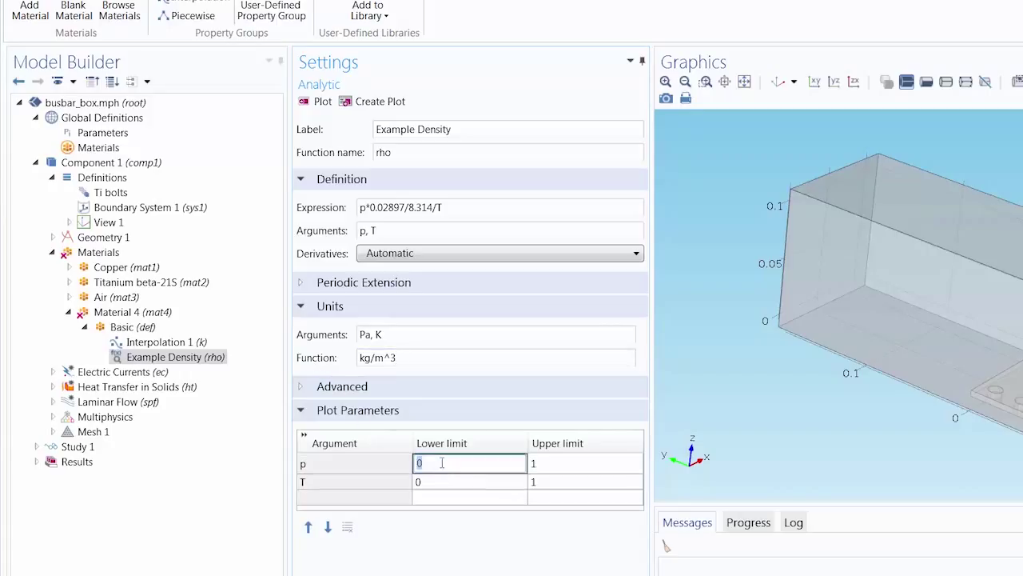
{"action": "type", "text": "101325"}
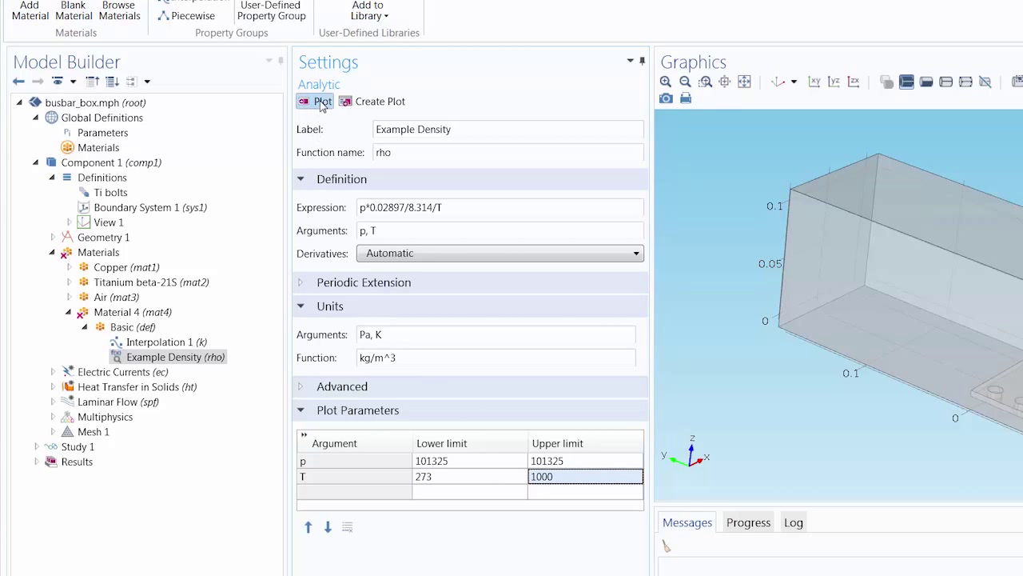
{"action": "left_click", "coordinate": [323, 101]}
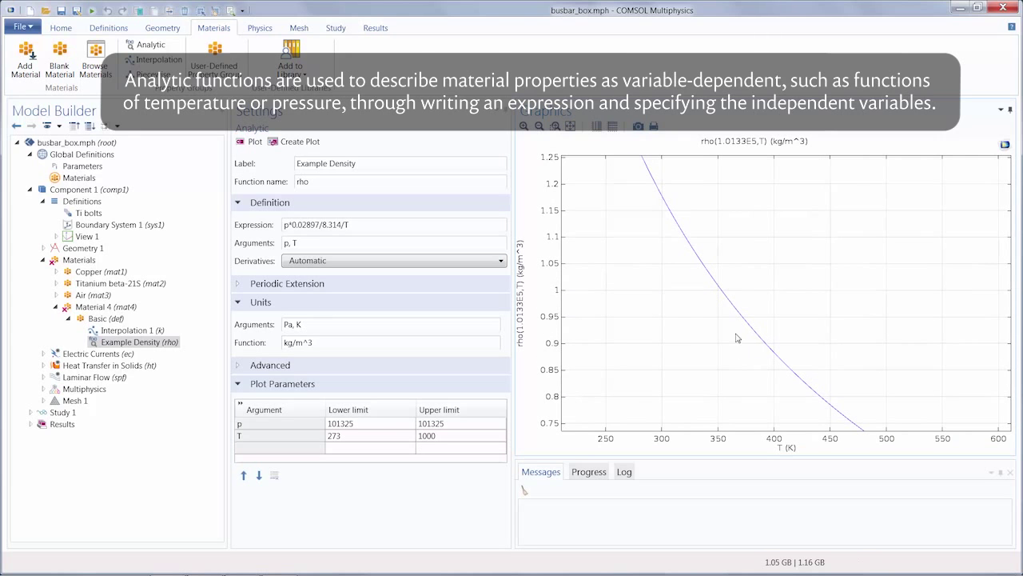
{"action": "left_click", "coordinate": [570, 127]}
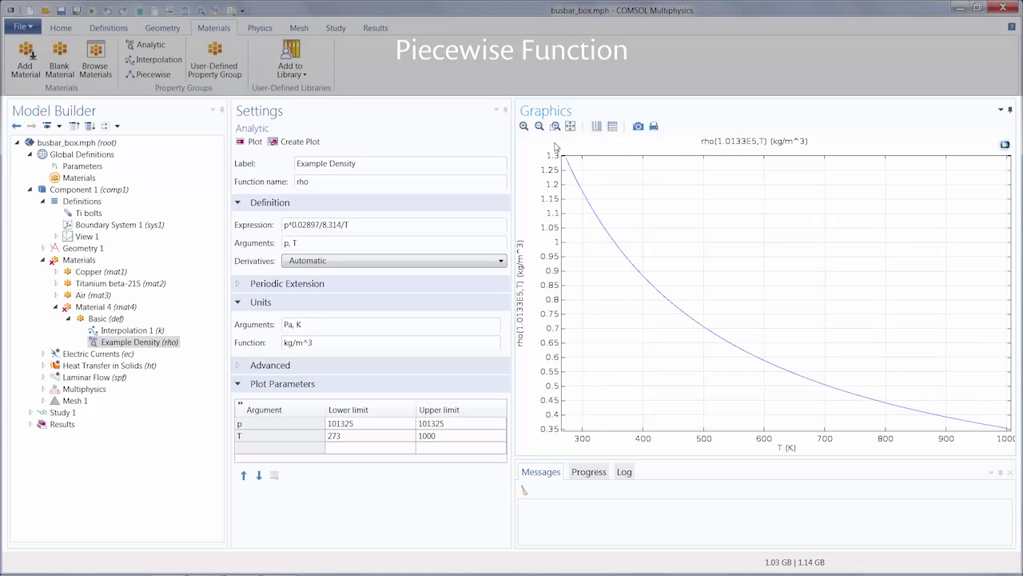
Add a Piecewise function Cp of T with no extrapolation and continuous first-derivative smoothing.
{"action": "left_click", "coordinate": [151, 74]}
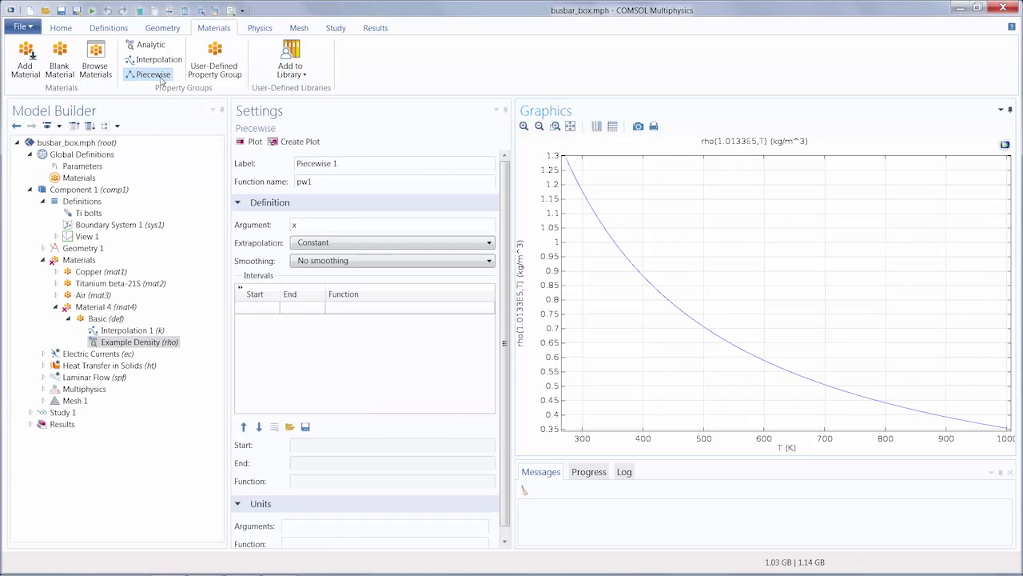
{"action": "left_click", "coordinate": [153, 75]}
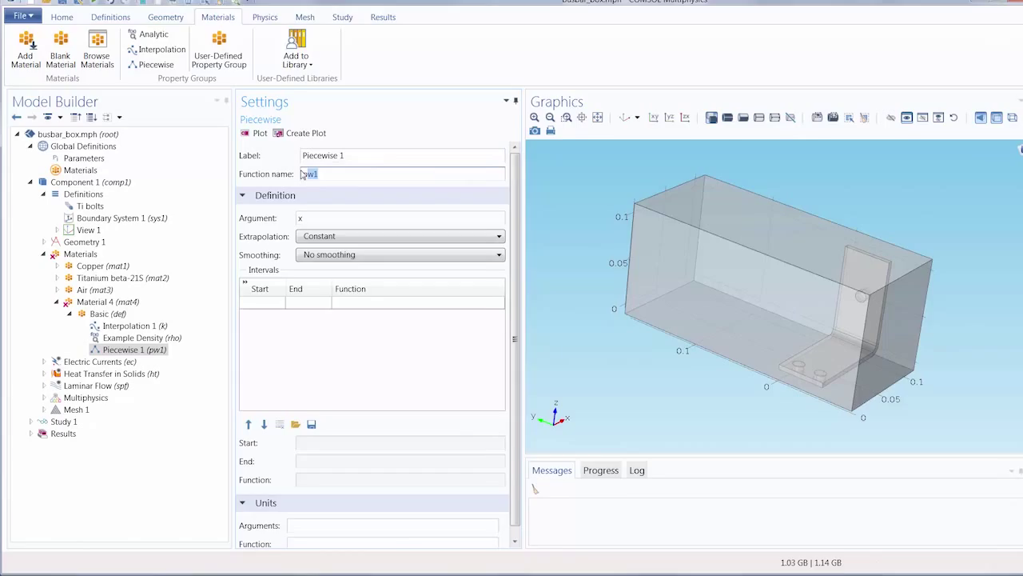
{"action": "type", "text": "Cp"}
{"action": "left_click", "coordinate": [401, 218]}
{"action": "type", "text": "T"}
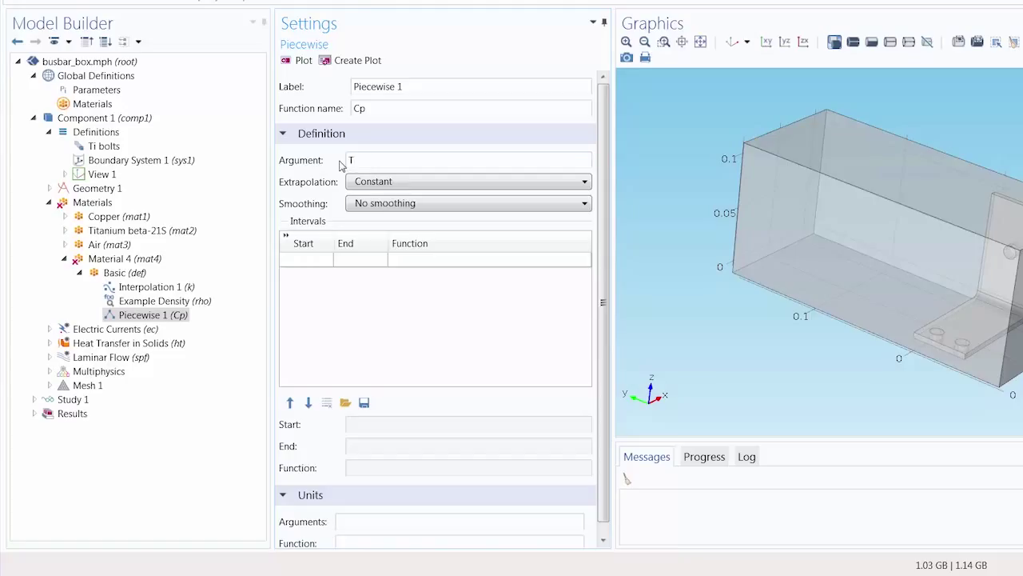
{"action": "left_click", "coordinate": [468, 181]}
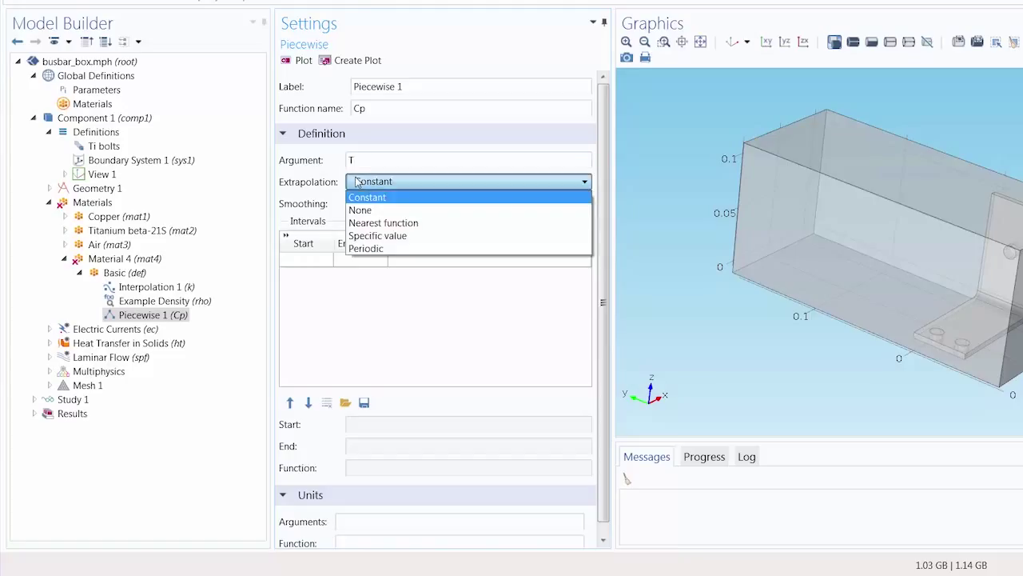
{"action": "left_click", "coordinate": [360, 209]}
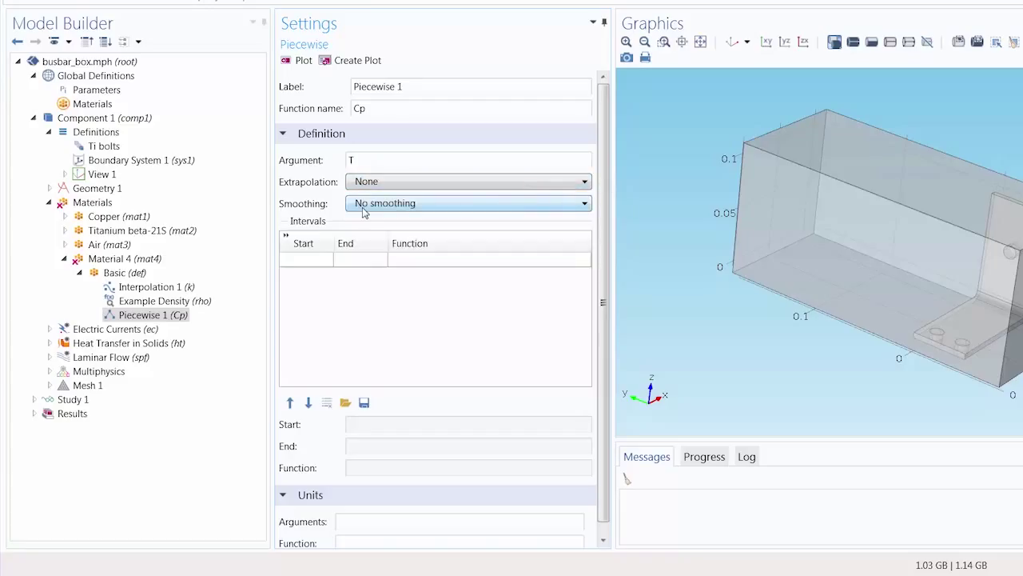
{"action": "left_click", "coordinate": [468, 202]}
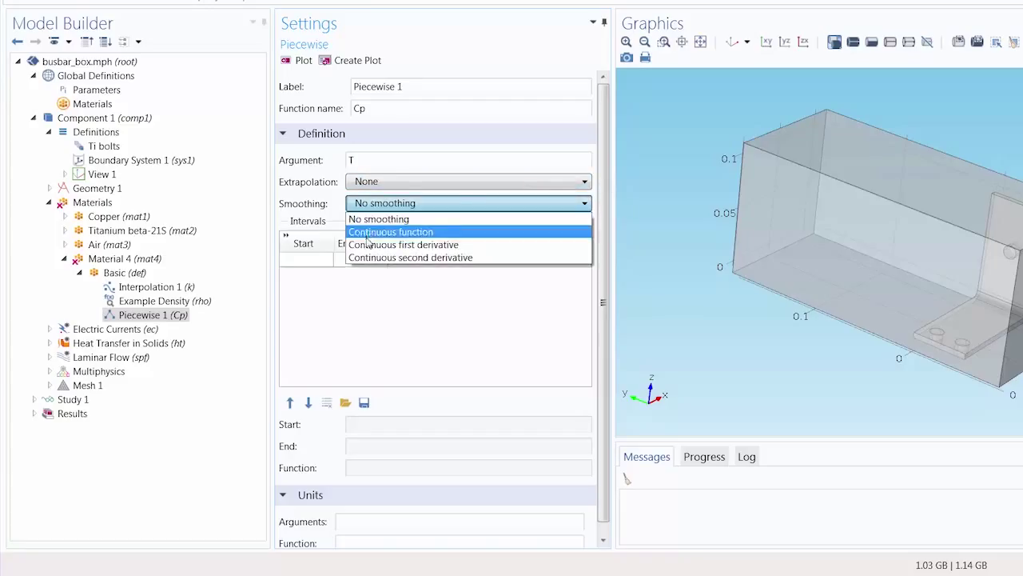
{"action": "left_click", "coordinate": [406, 243]}
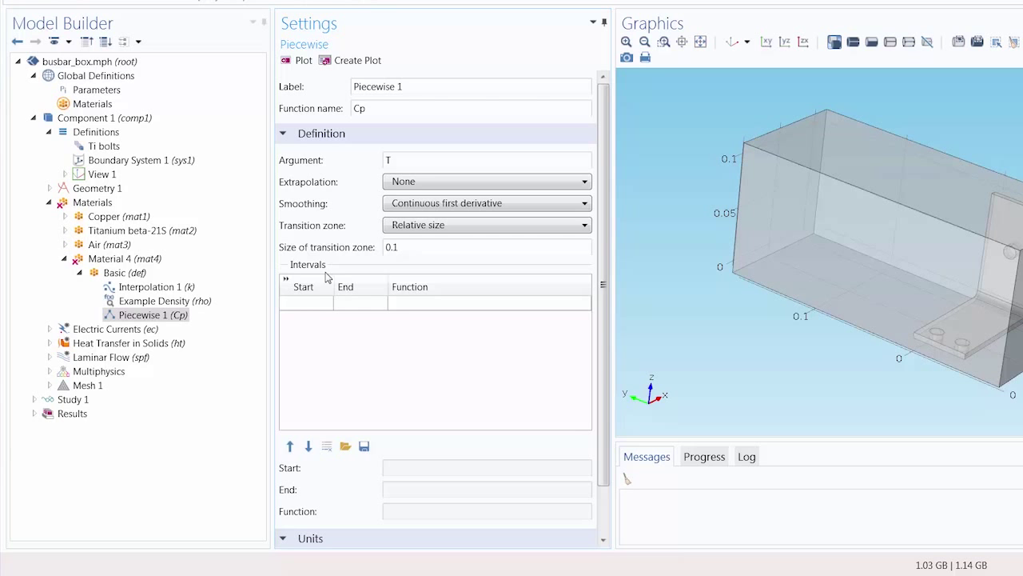
{"action": "mouse_move", "coordinate": [311, 315]}
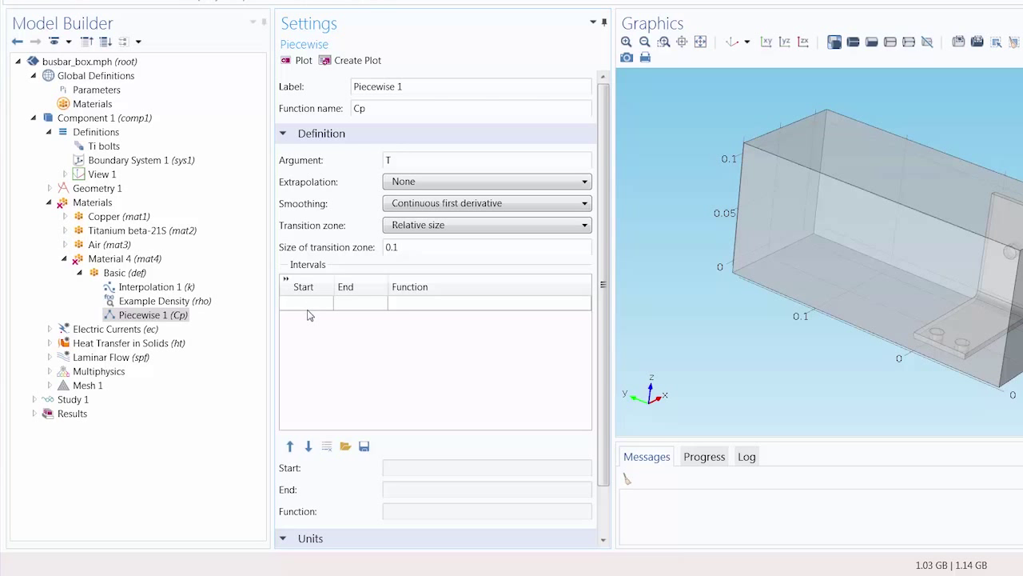
{"action": "mouse_move", "coordinate": [323, 311]}
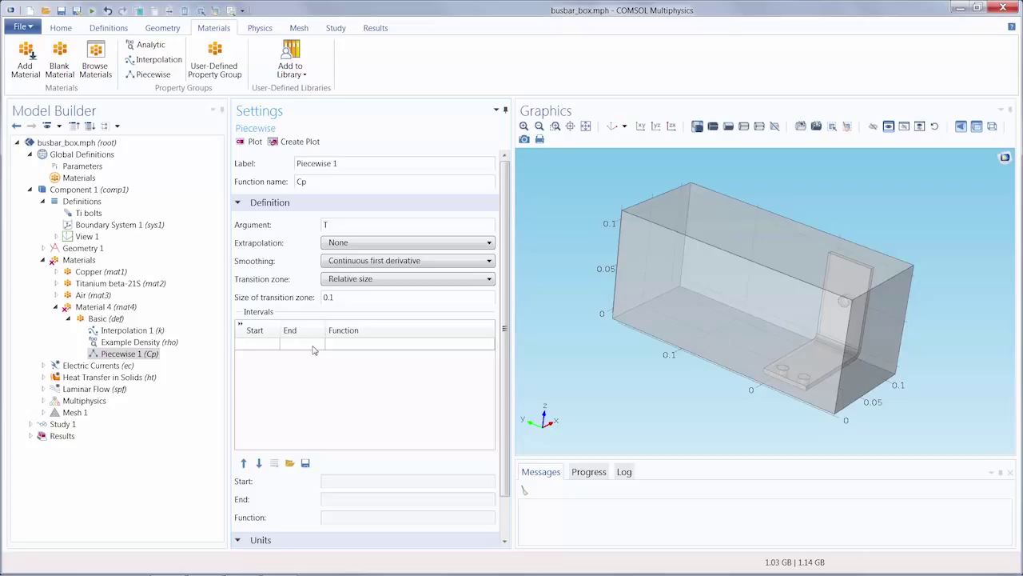
{"action": "mouse_move", "coordinate": [350, 350]}
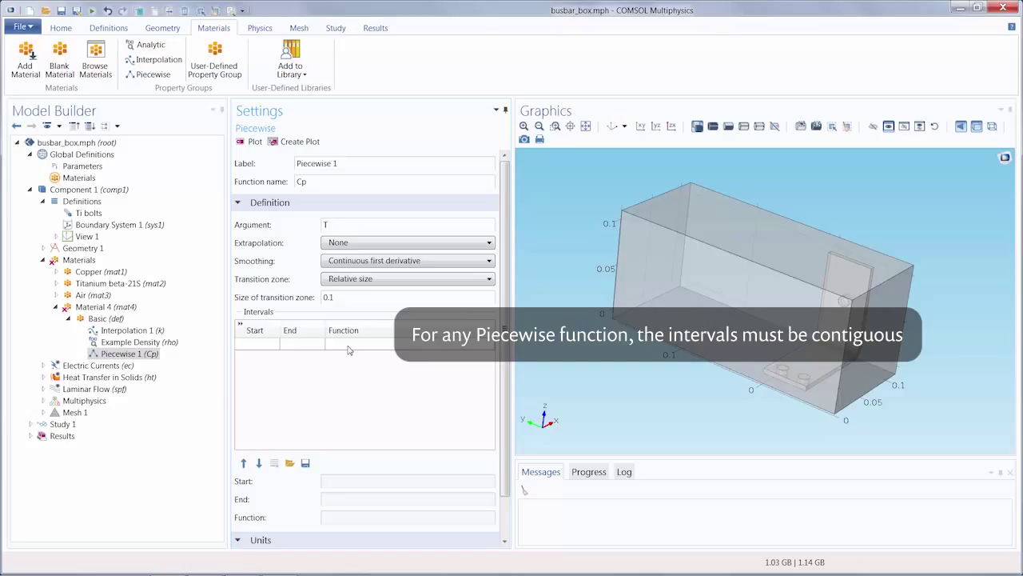
Fill Cp with five intervals from 273 to 370 K, plot the curve and check the second interval.
{"action": "left_click", "coordinate": [290, 463]}
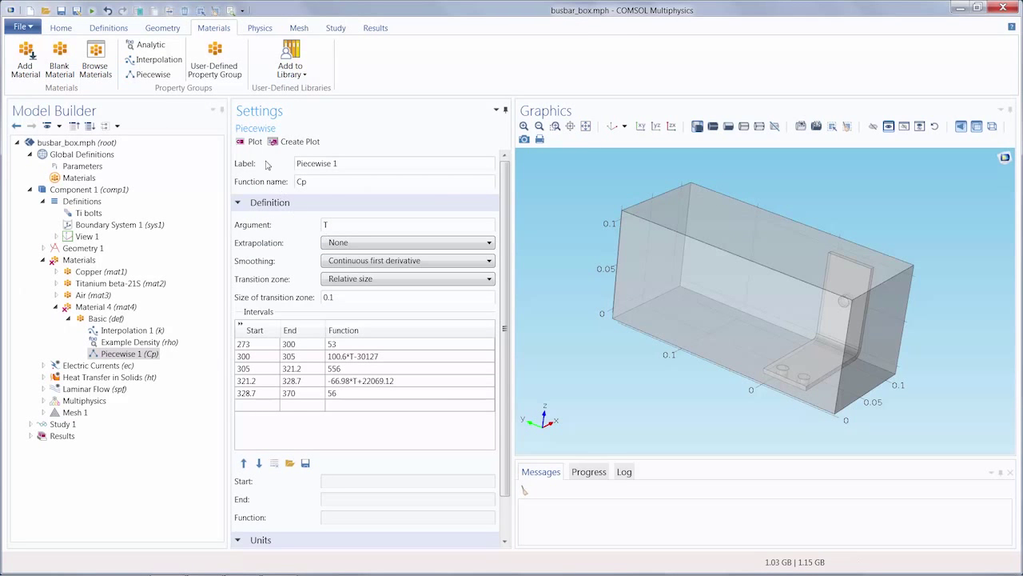
{"action": "left_click", "coordinate": [250, 142]}
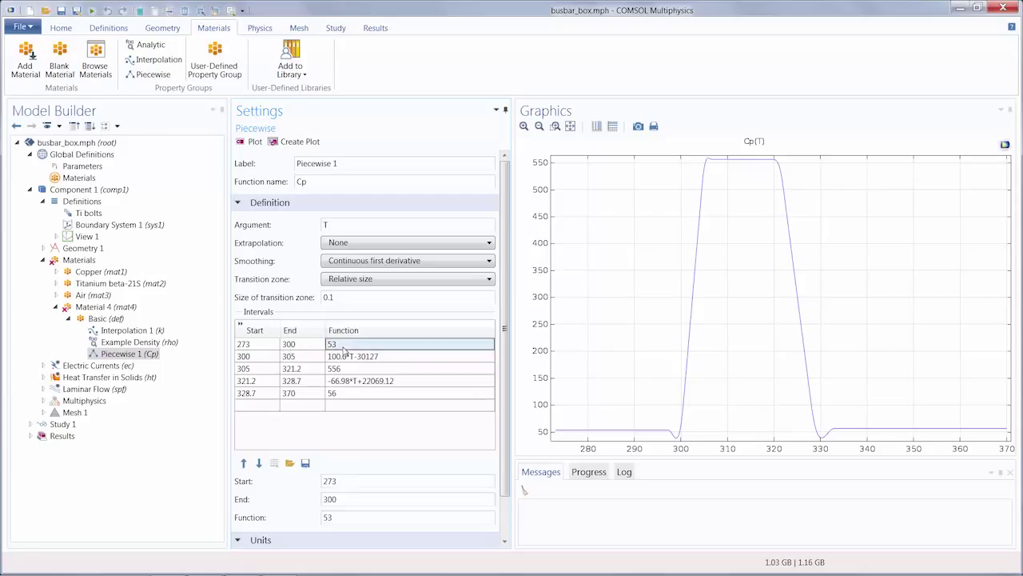
{"action": "left_click", "coordinate": [256, 355]}
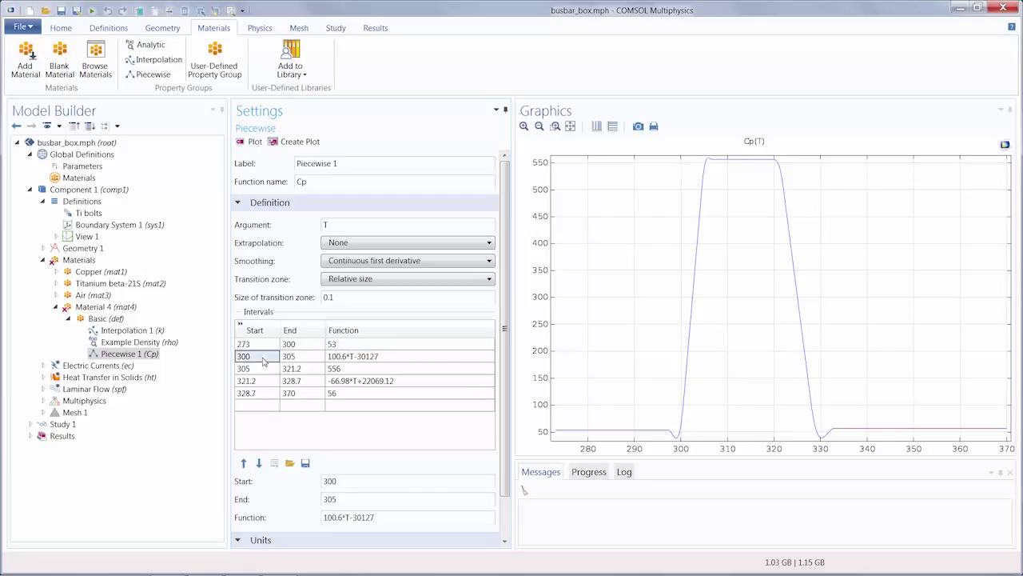
{"action": "left_click", "coordinate": [288, 356]}
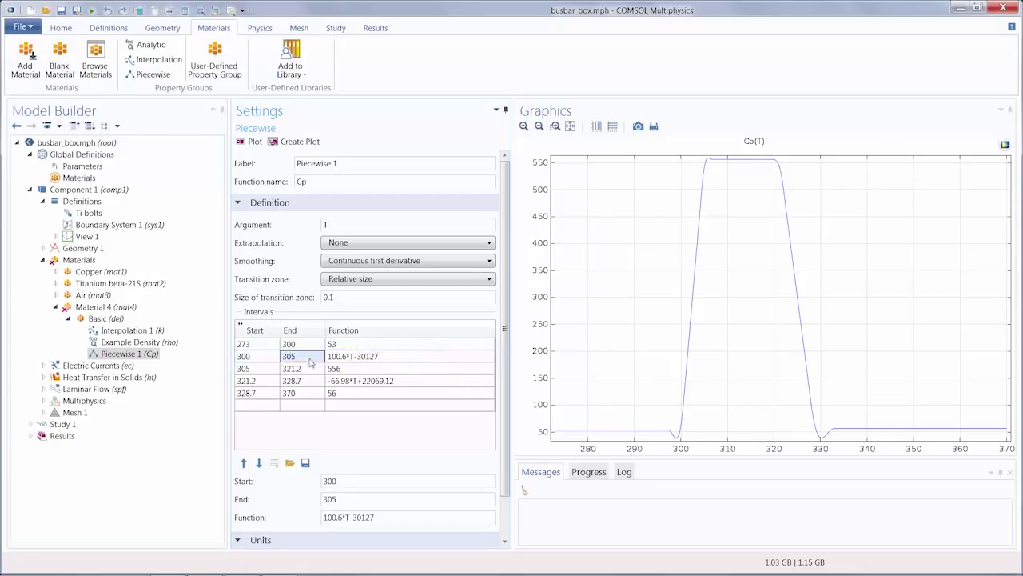
{"action": "left_click", "coordinate": [408, 356]}
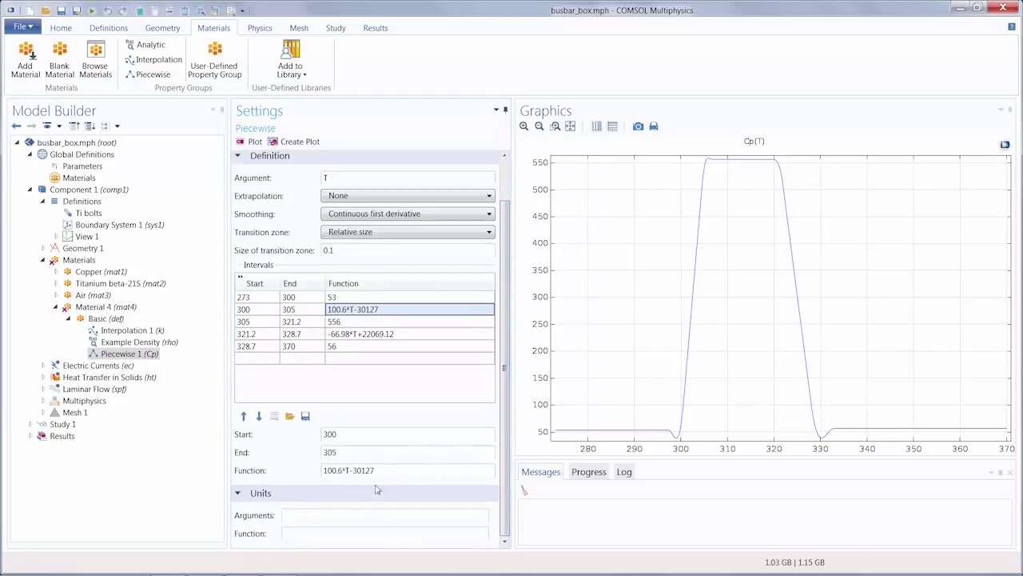
Assign Cp argument units K and result units J/(kg*K), then replot with labelled axes.
{"action": "type", "text": "K"}
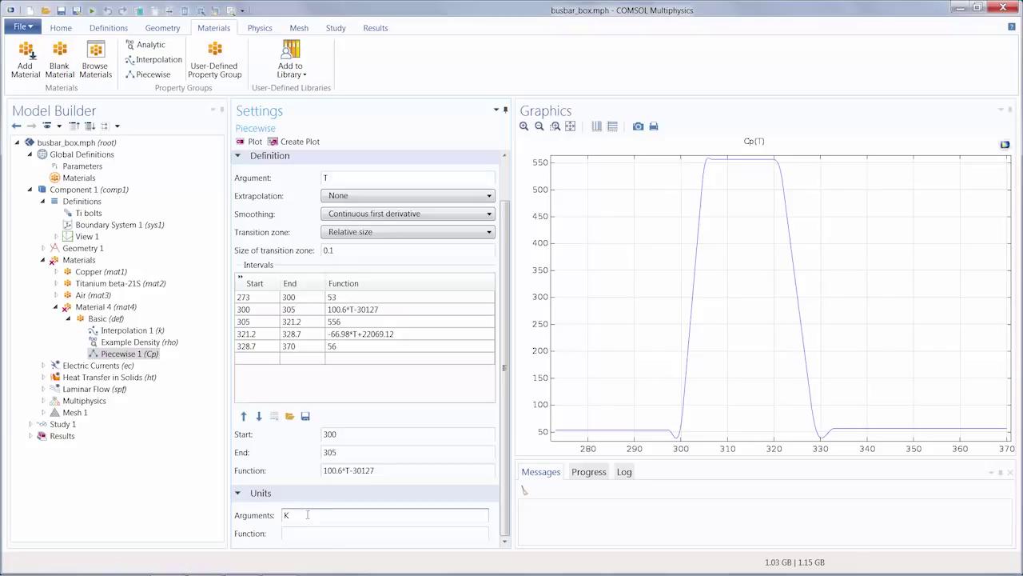
{"action": "type", "text": "J/(kg*K"}
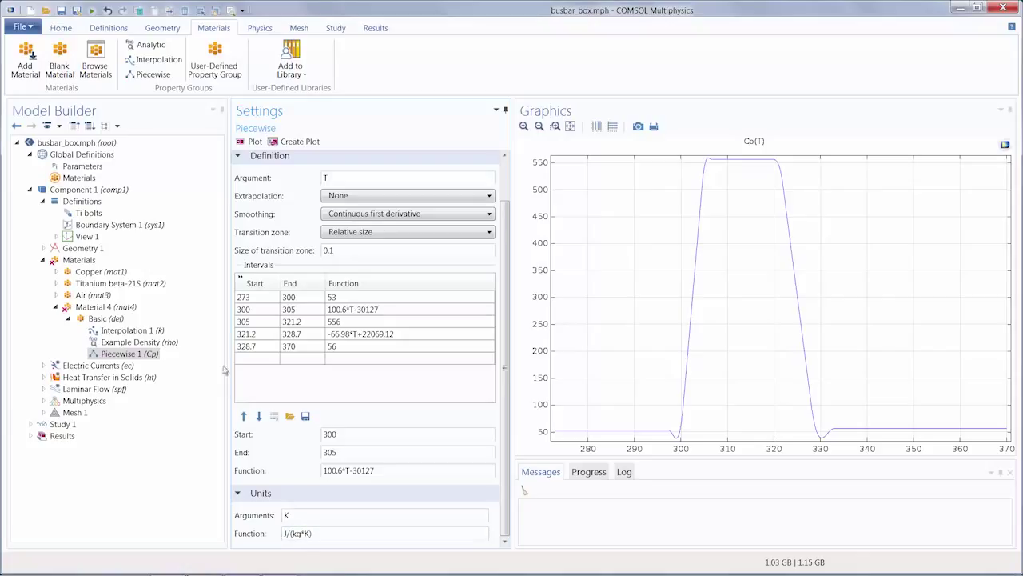
{"action": "left_click", "coordinate": [251, 141]}
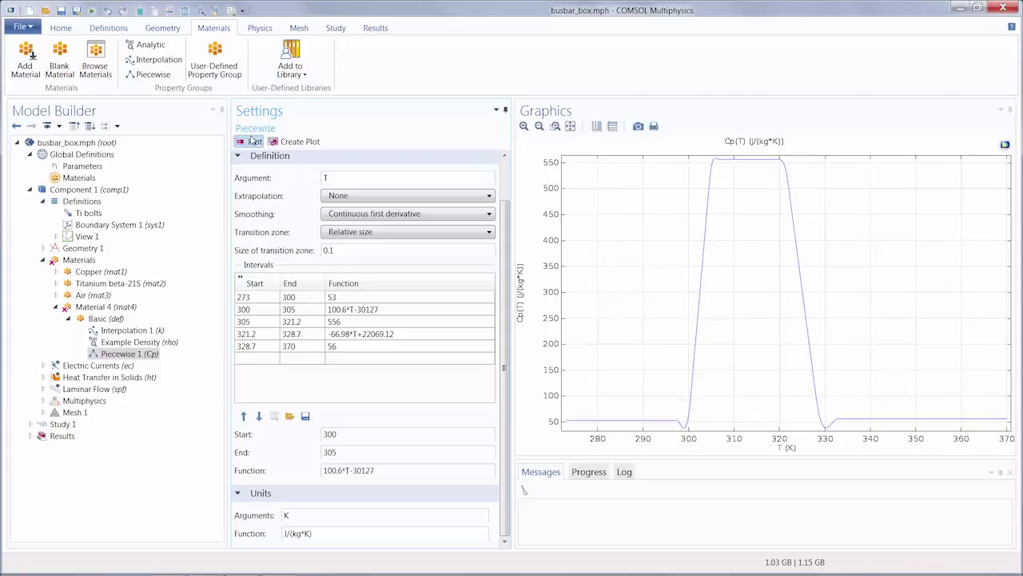
{"action": "left_click", "coordinate": [251, 141]}
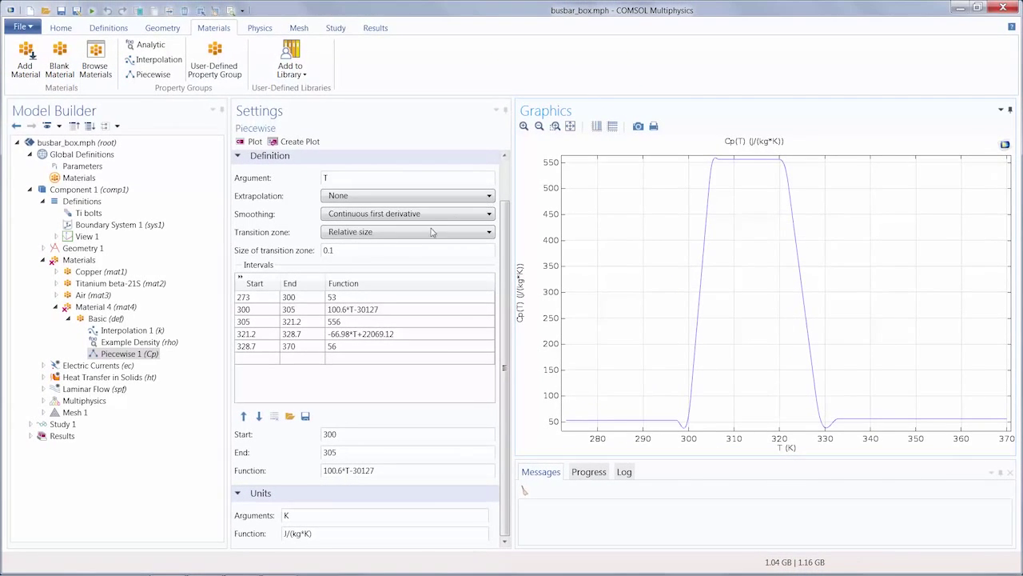
{"action": "left_click", "coordinate": [106, 306]}
{"action": "type", "text": "k"}
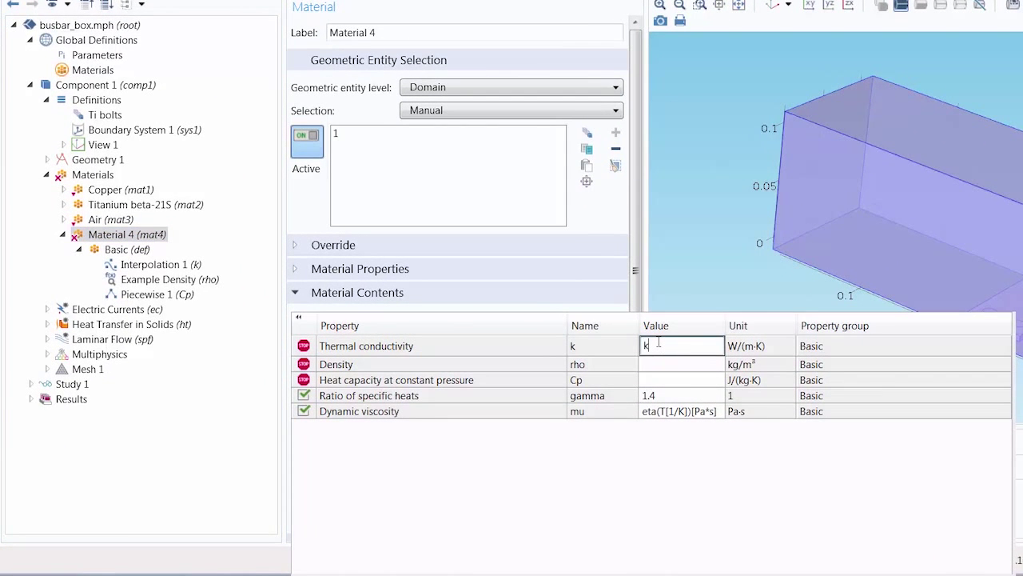
Enter k(T), rho(p,T) and Cp(T) as Material 4's conductivity, density and heat capacity.
{"action": "type", "text": "(T)"}
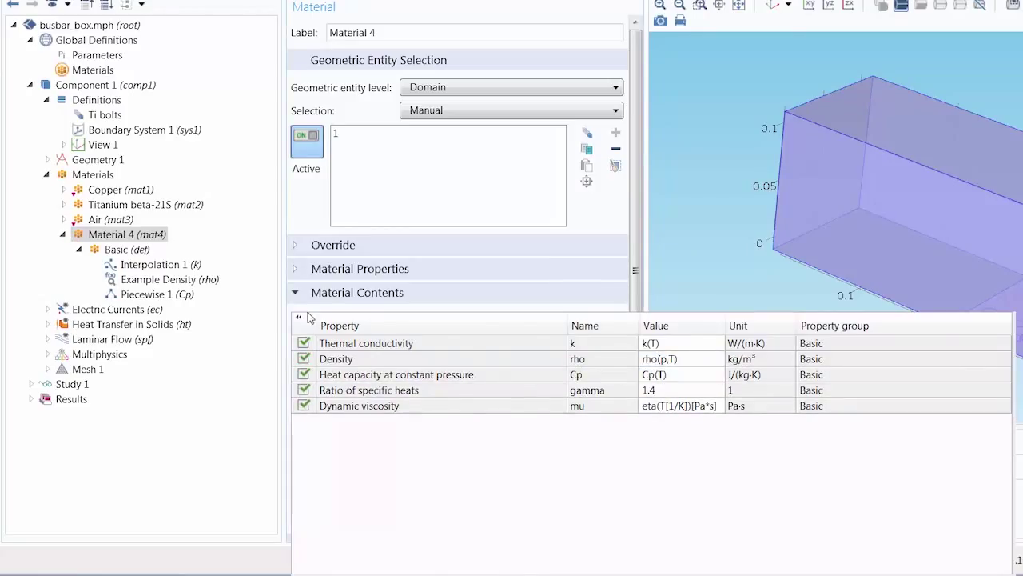
{"action": "left_click", "coordinate": [153, 264]}
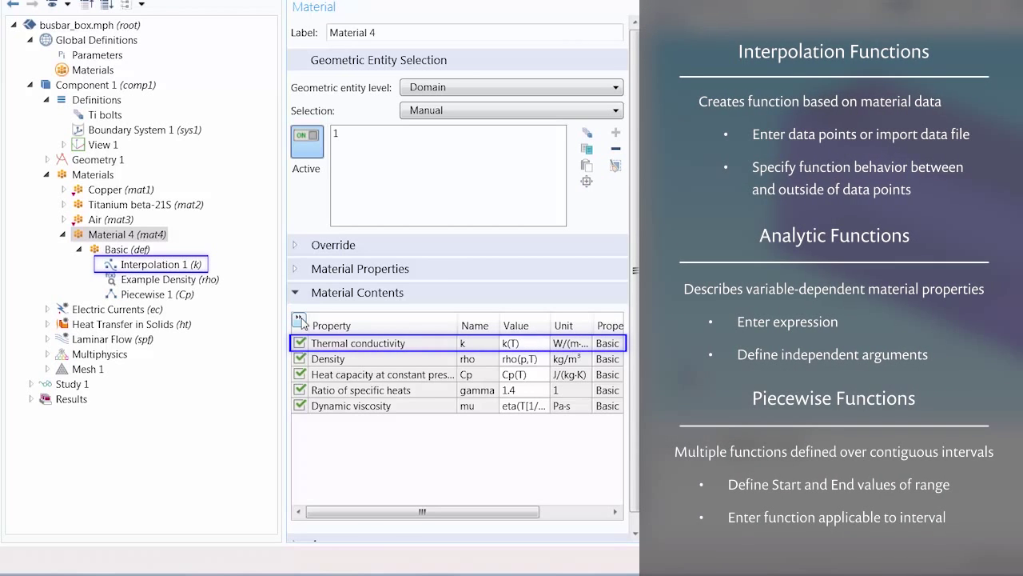
{"action": "left_click", "coordinate": [166, 279]}
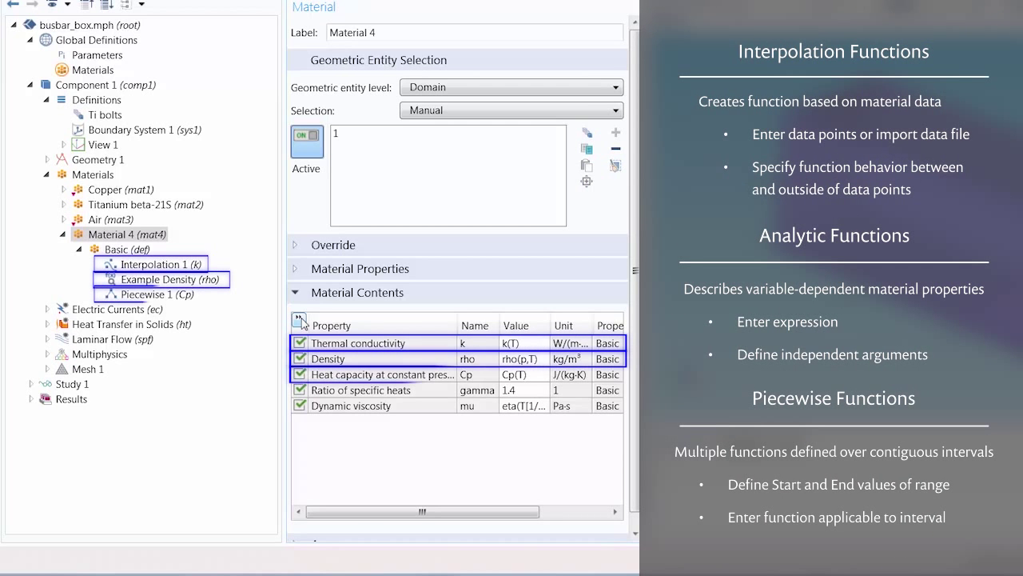